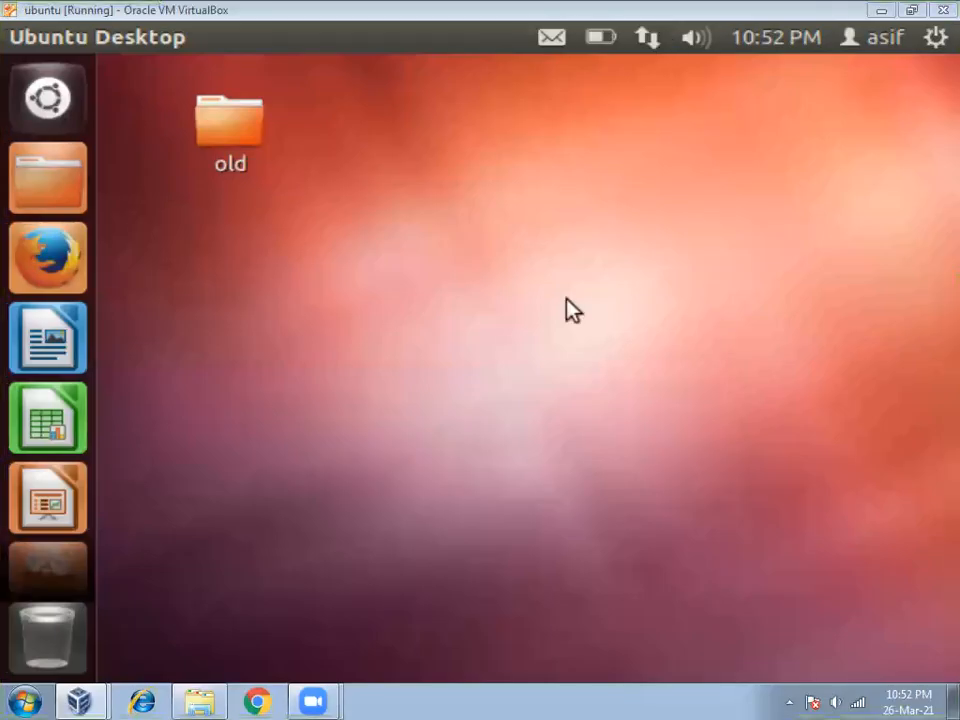
mouse_move(540, 296)
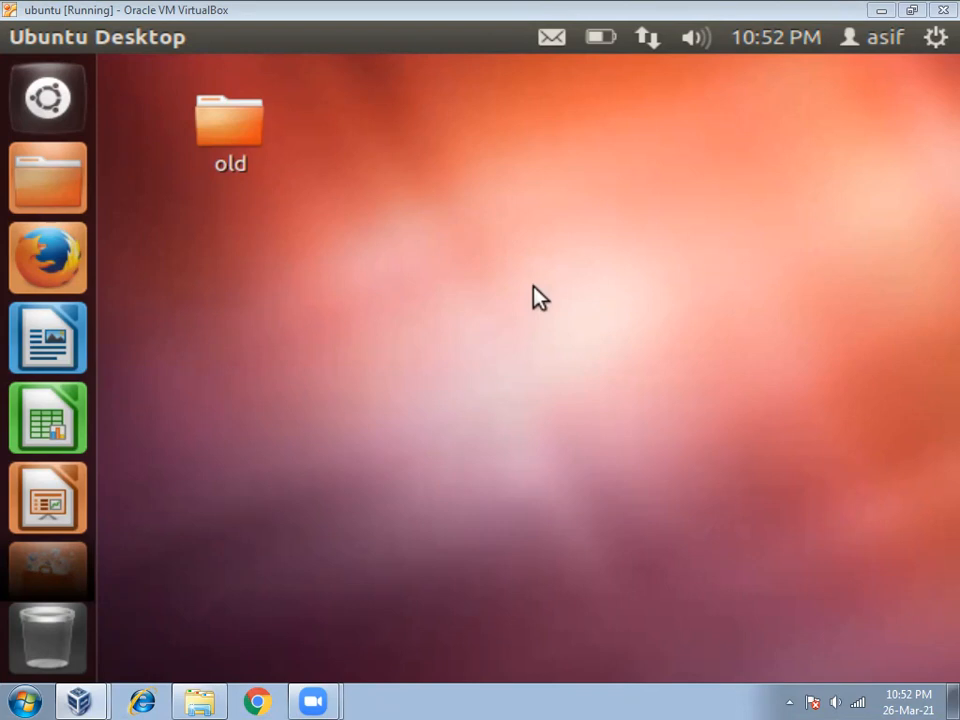
mouse_move(548, 332)
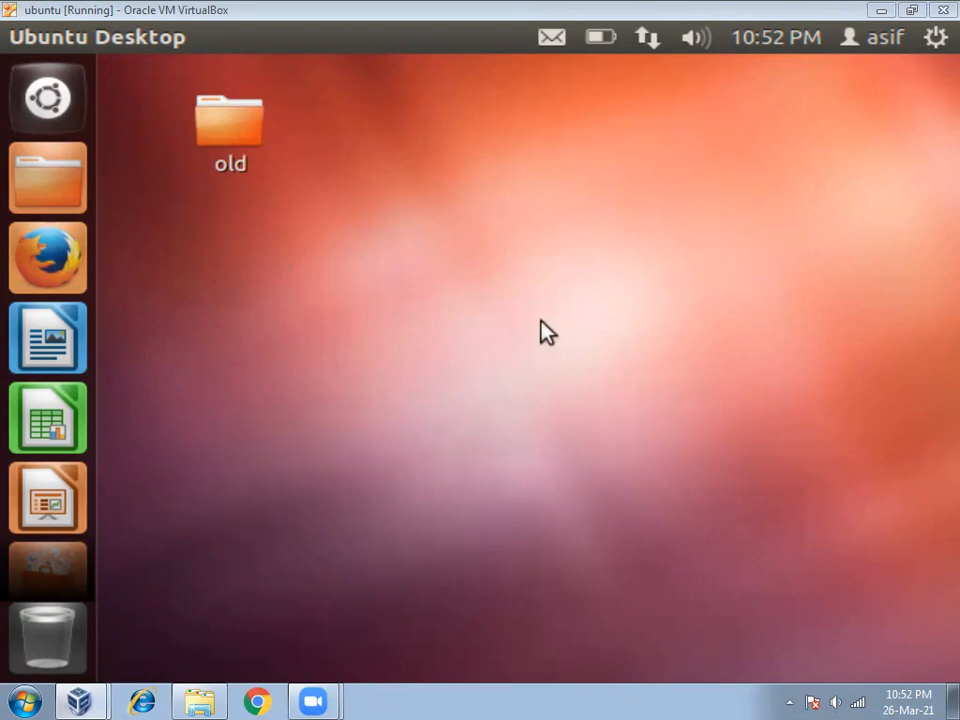
mouse_move(386, 296)
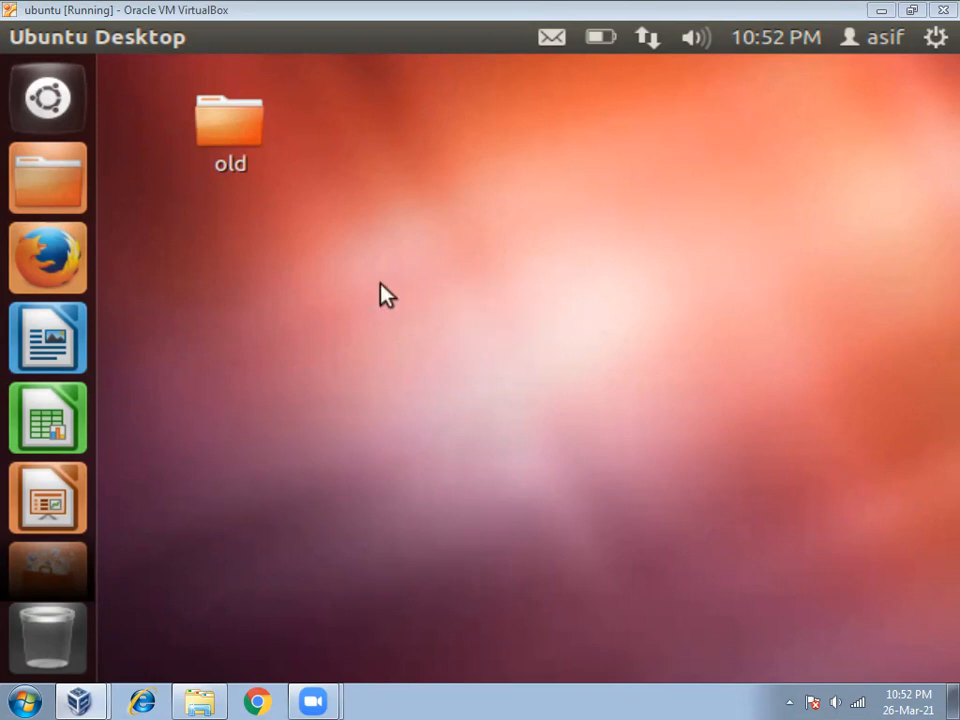
mouse_move(444, 214)
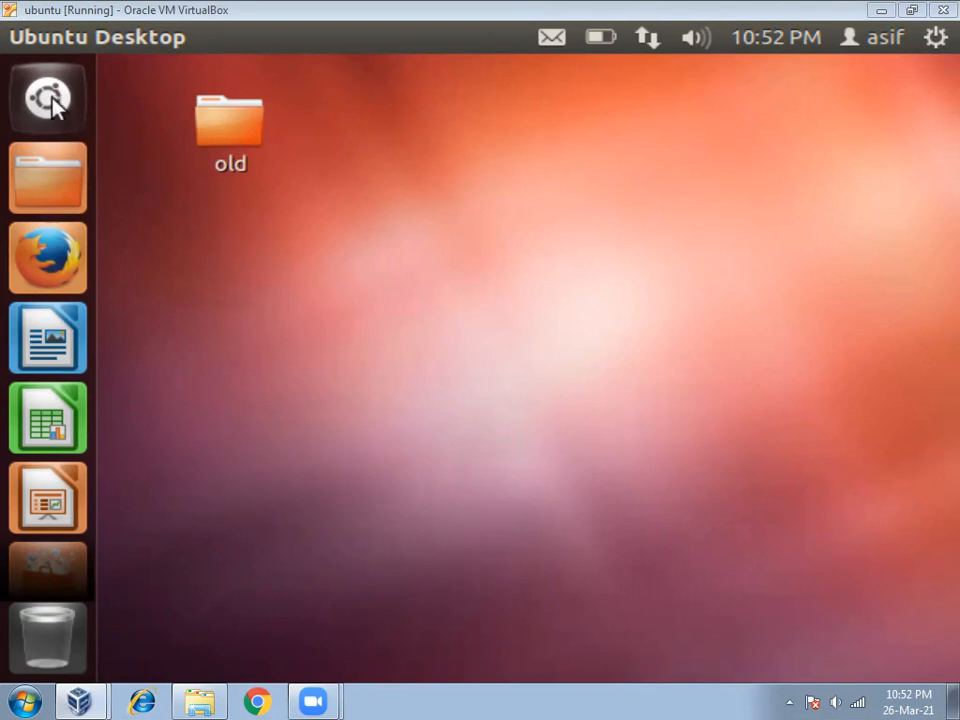
Step: Launch a terminal from the Dash and enter 'sudo apt-get install g++' at the prompt without running it
left_click(48, 96)
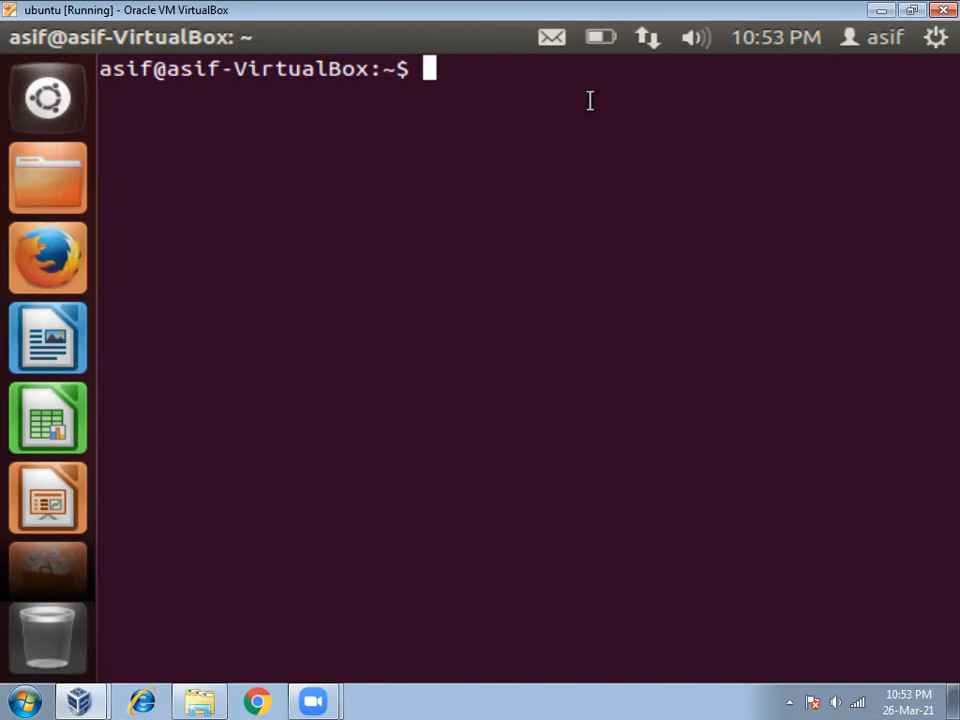
type("sudo ap")
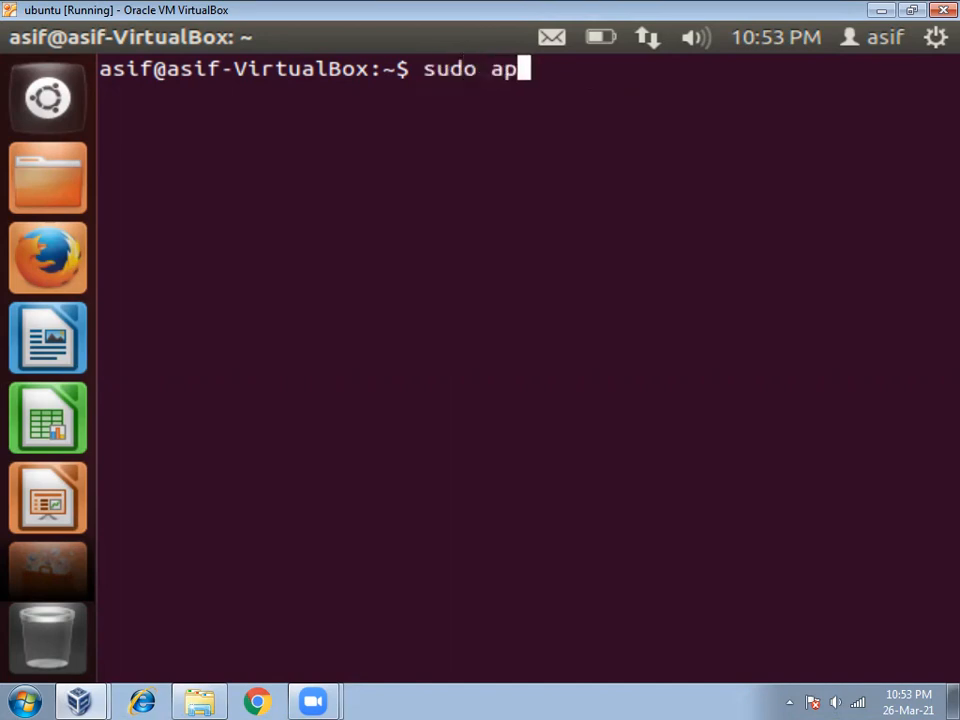
type("t-")
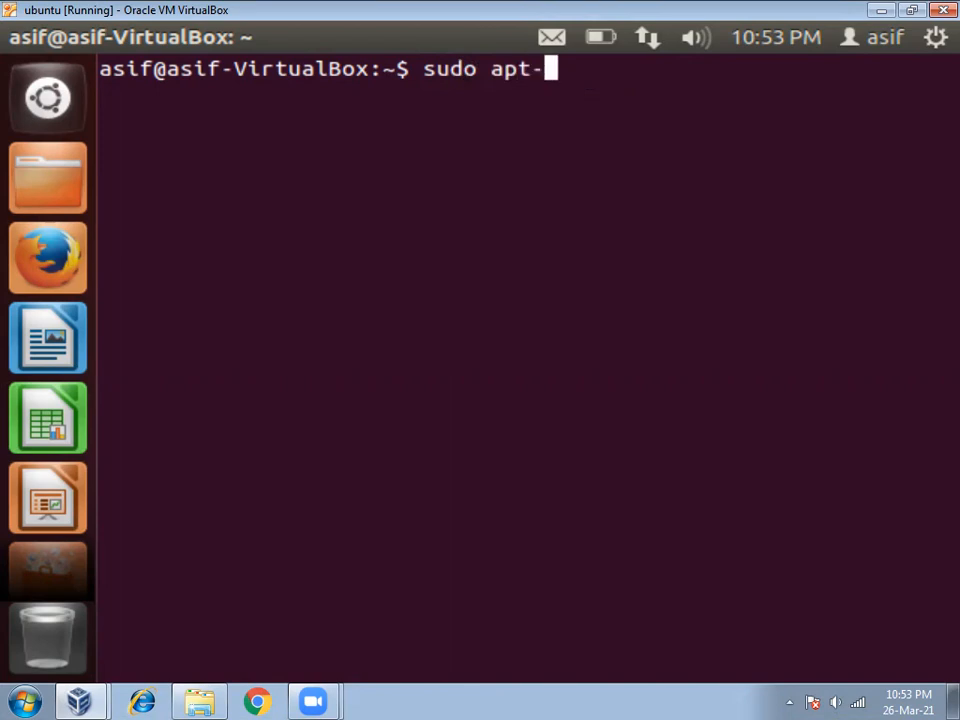
type("get i")
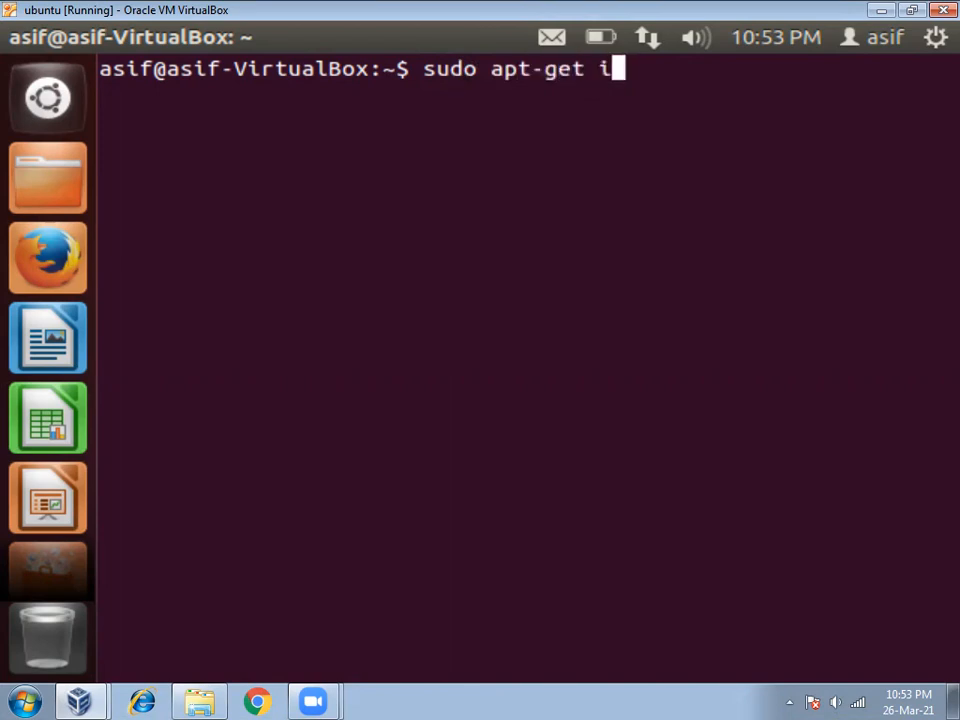
type("nstall")
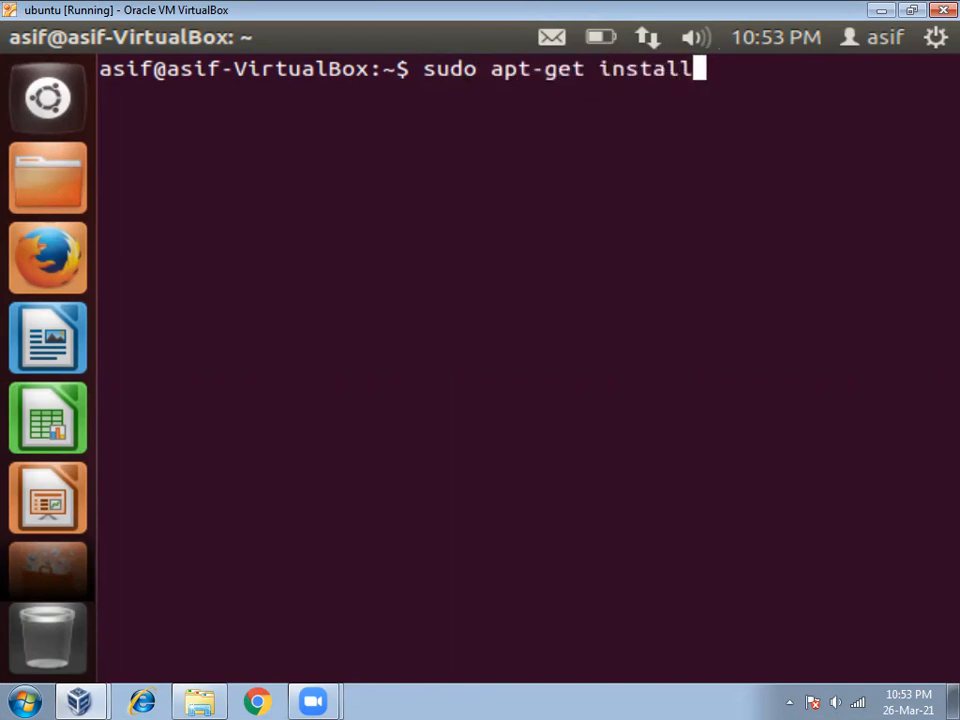
type("g++")
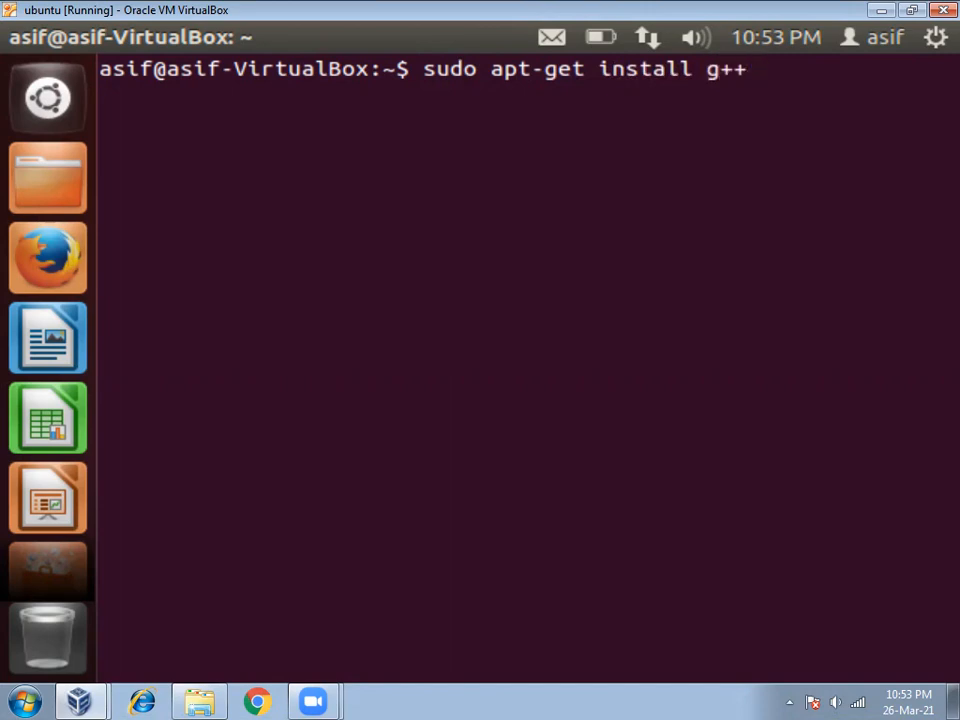
Step: Execute the apt-get install, which reports g++ is already the newest version
key("Return")
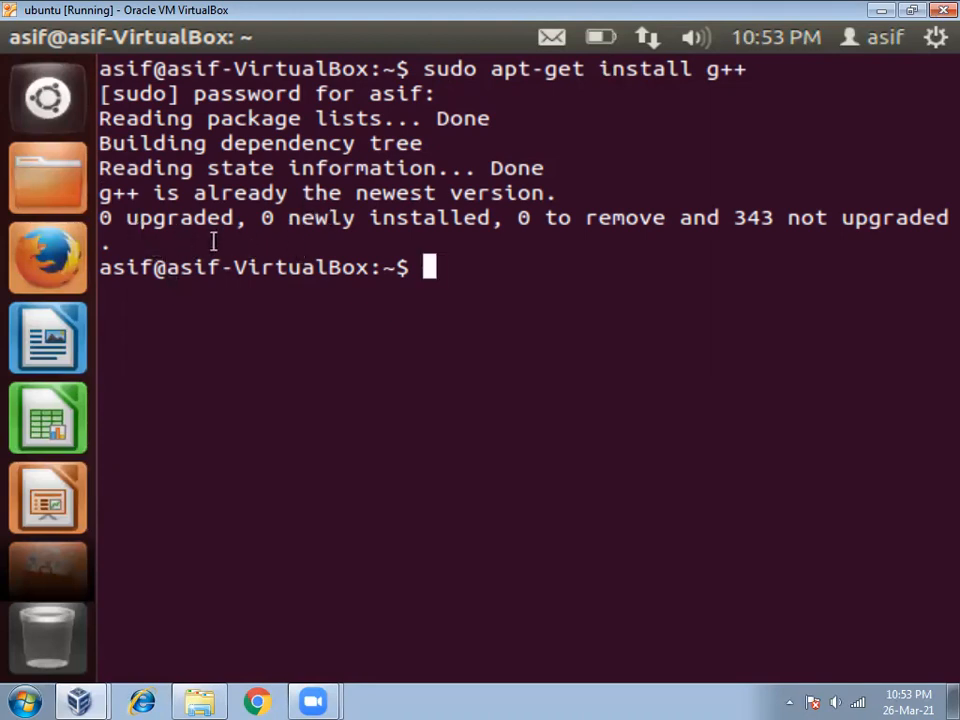
mouse_move(480, 272)
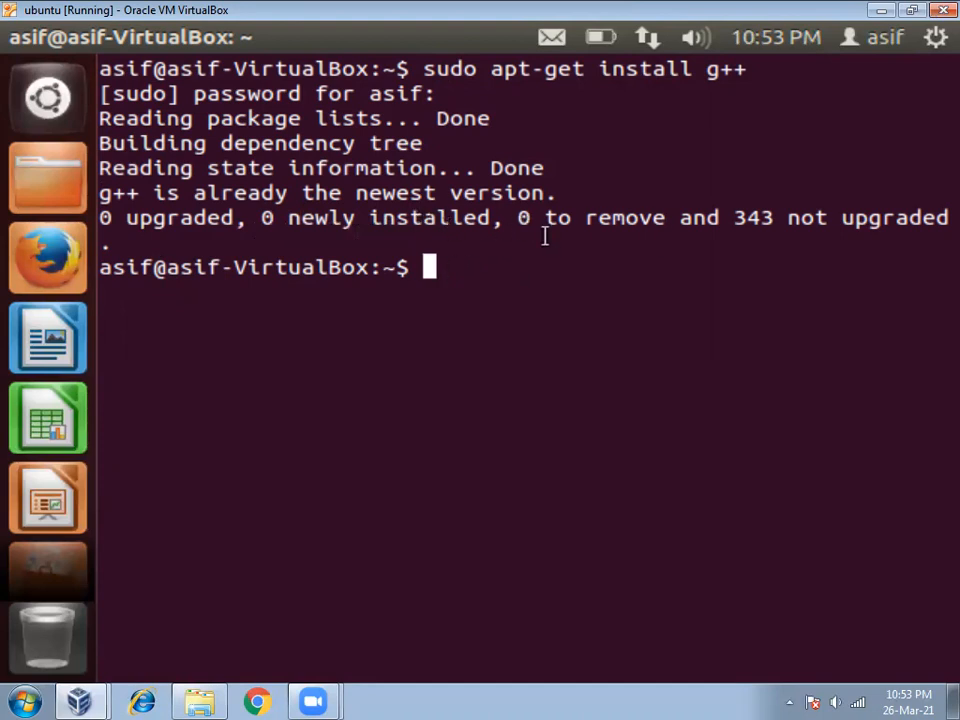
mouse_move(470, 272)
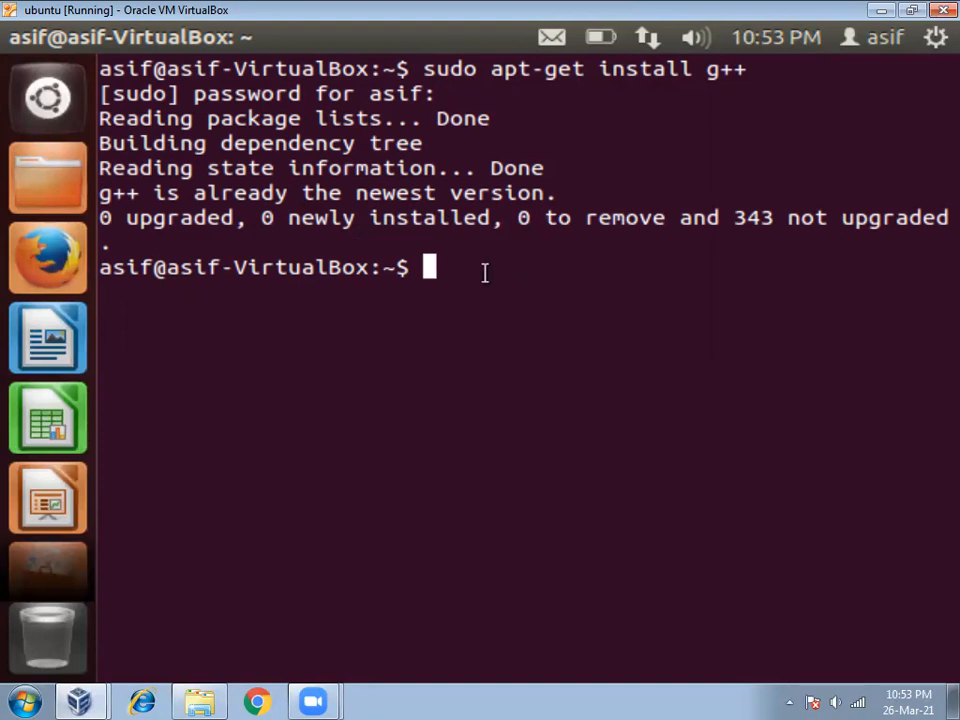
mouse_move(484, 278)
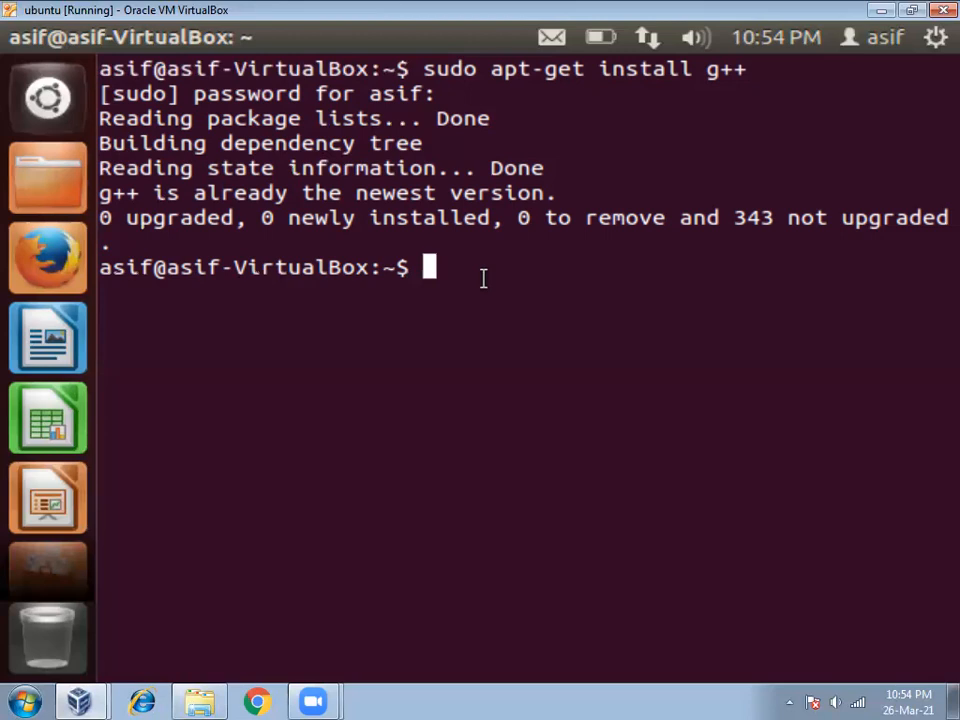
Step: Start Vim on a new file named hello.c
type("vim")
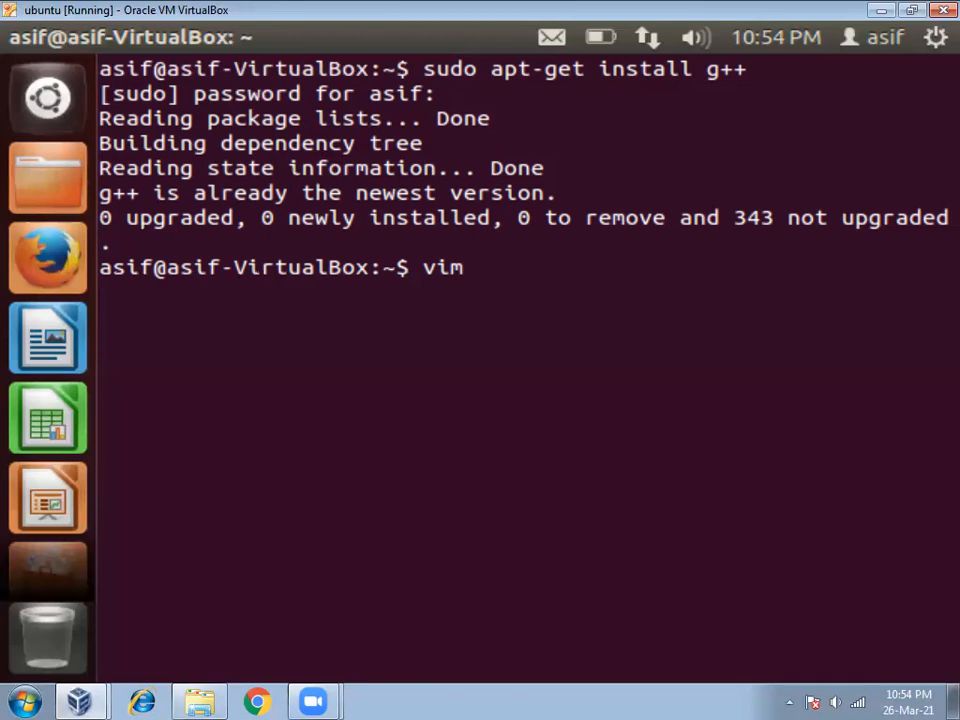
type("hello")
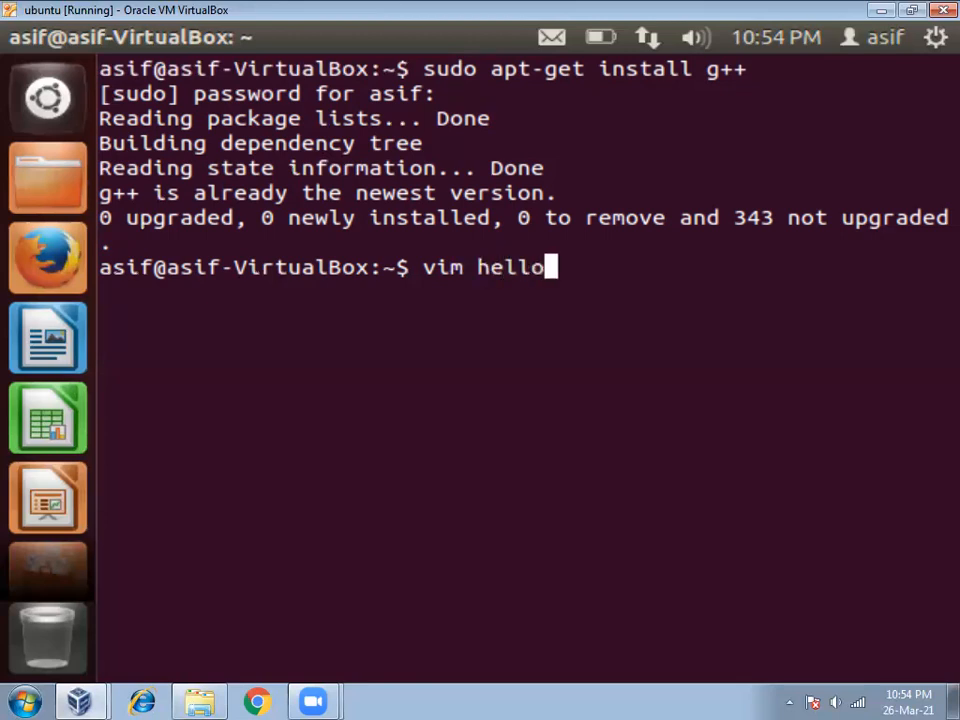
type(".c")
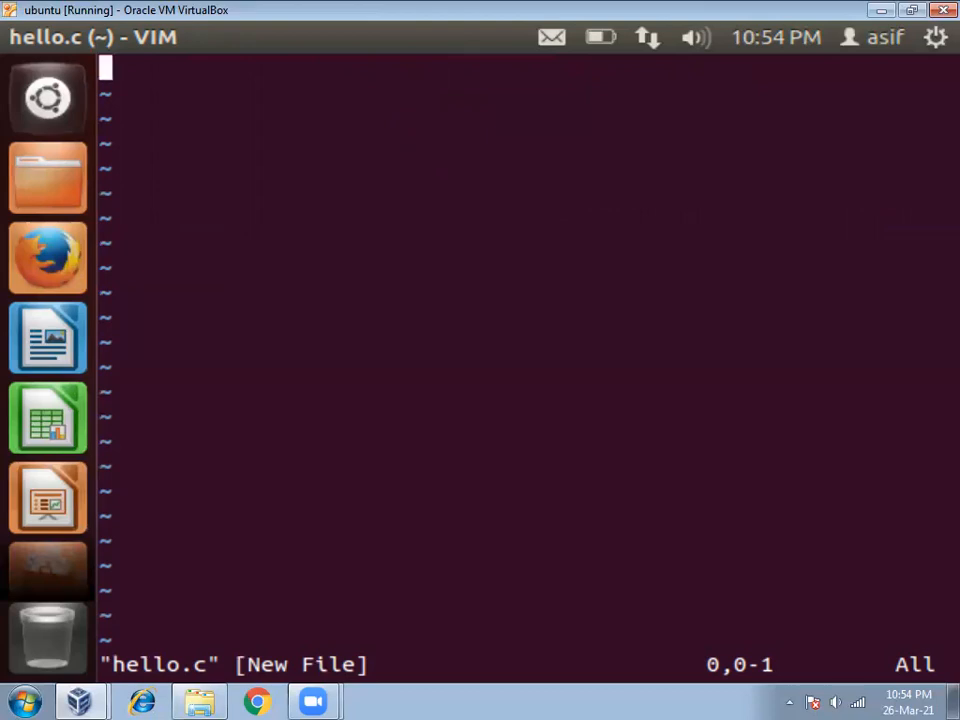
Step: In insert mode write '#include <stdio.h>' and the 'int main(){' header
key("i")
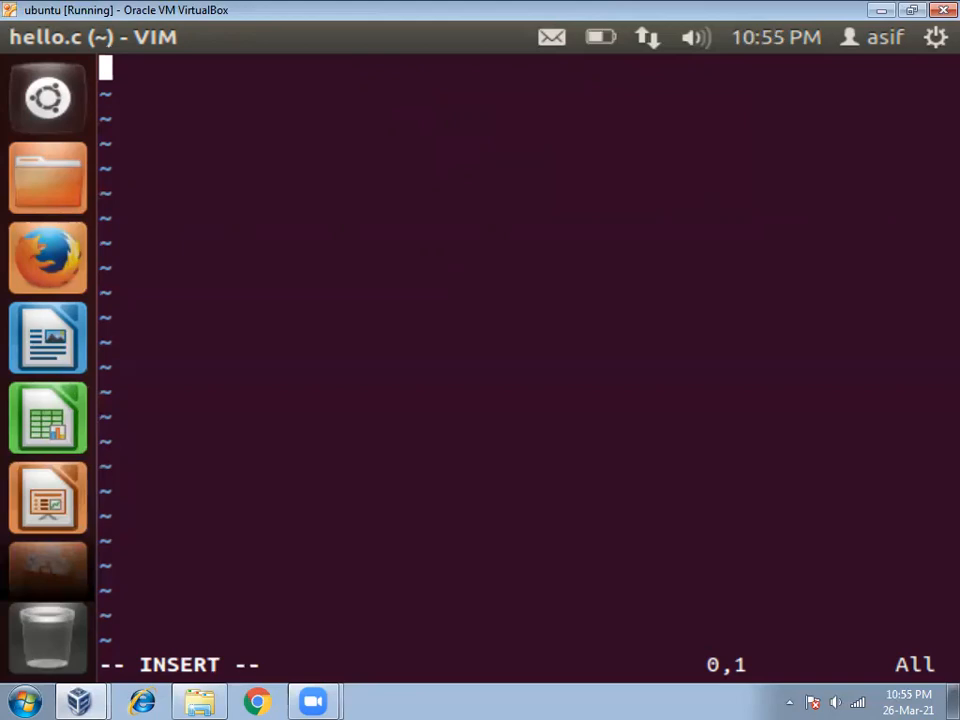
type("#")
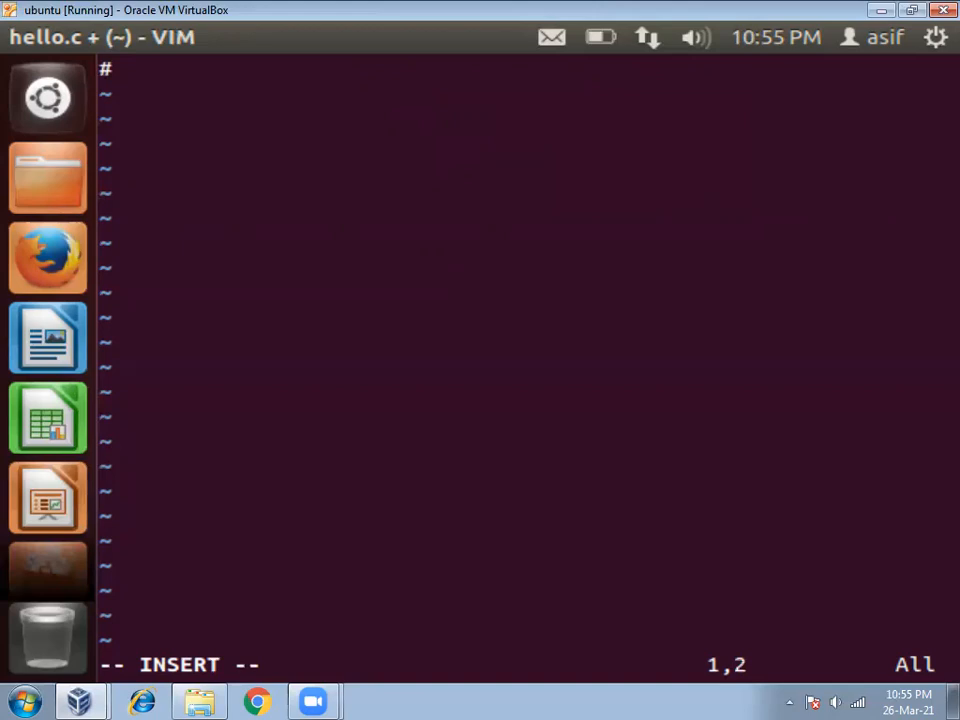
type("include")
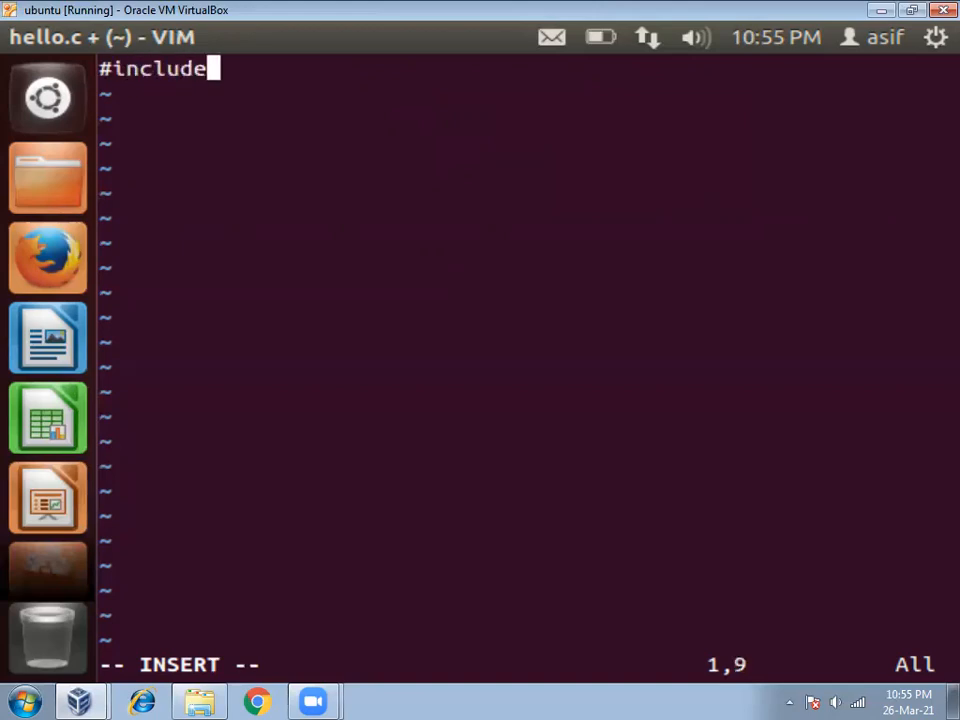
type("<stdi")
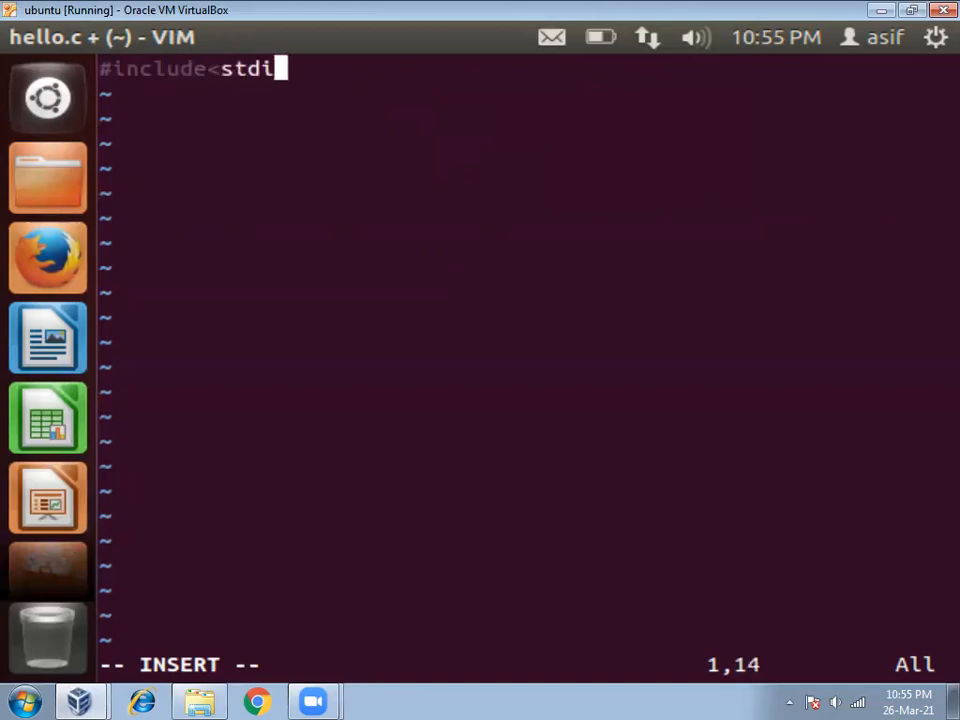
type("o.h>")
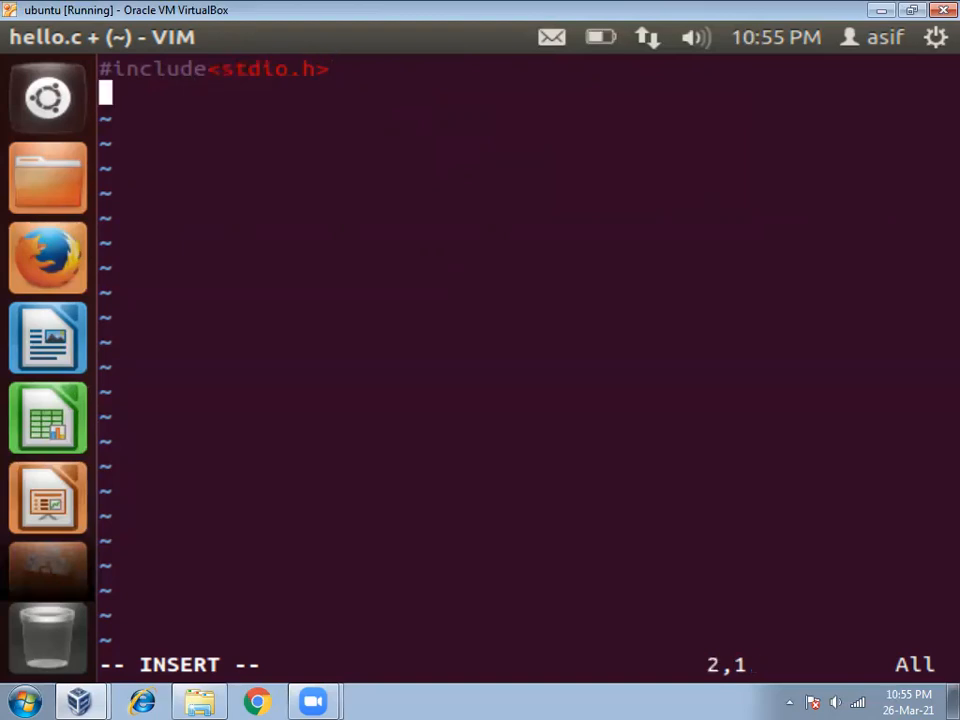
type("int")
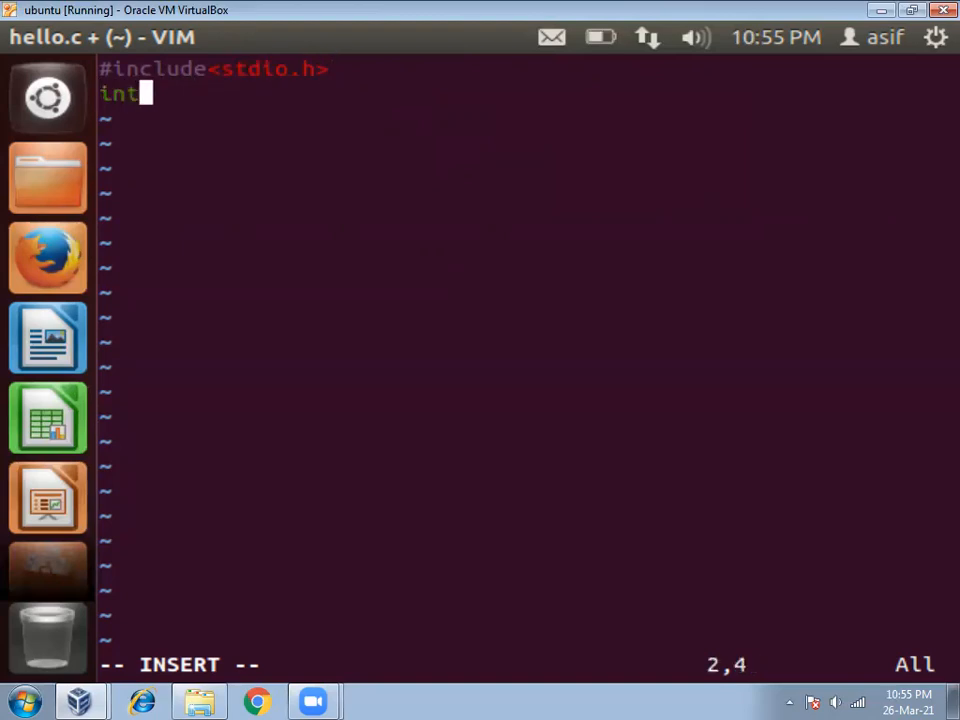
type("main")
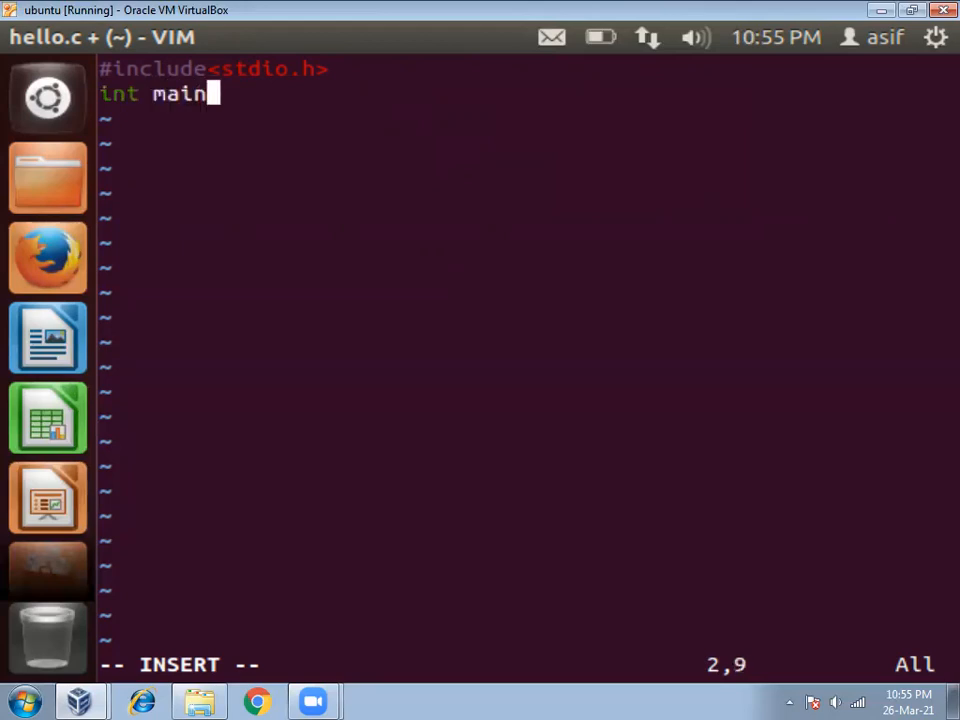
type("(){")
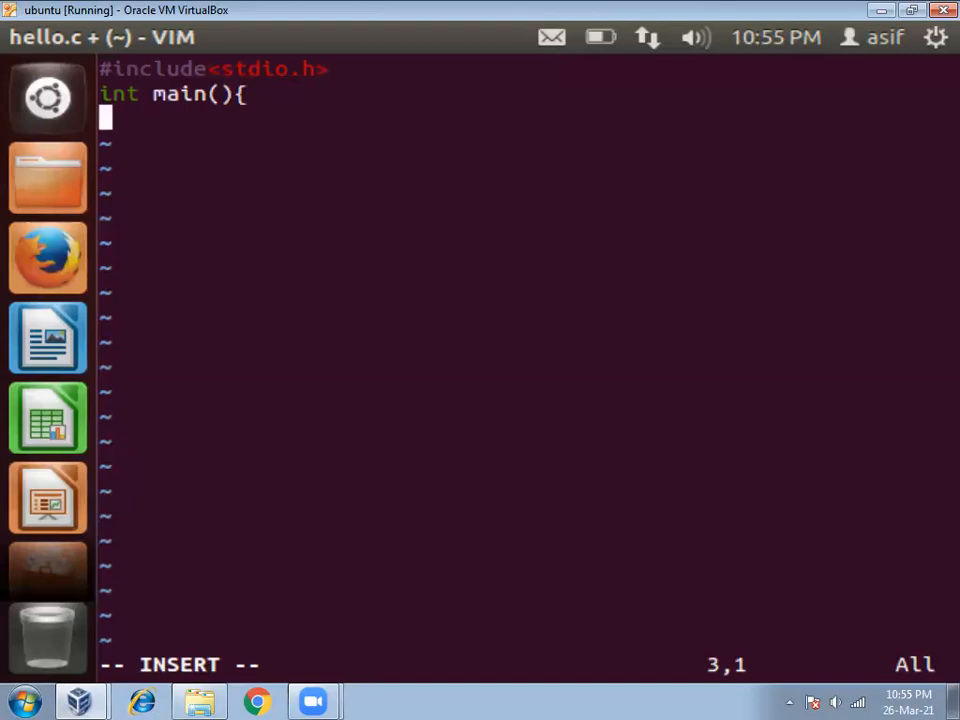
Step: Add printf("Hello world\n"); return 0; and the closing brace, then leave insert mode
type("pr")
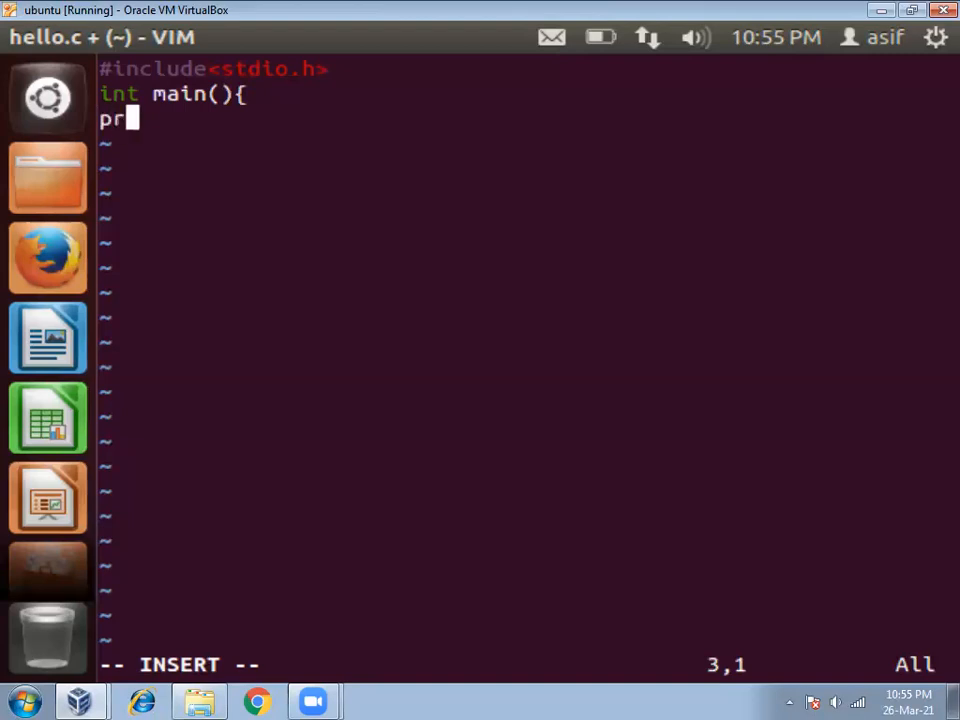
type("intf(")
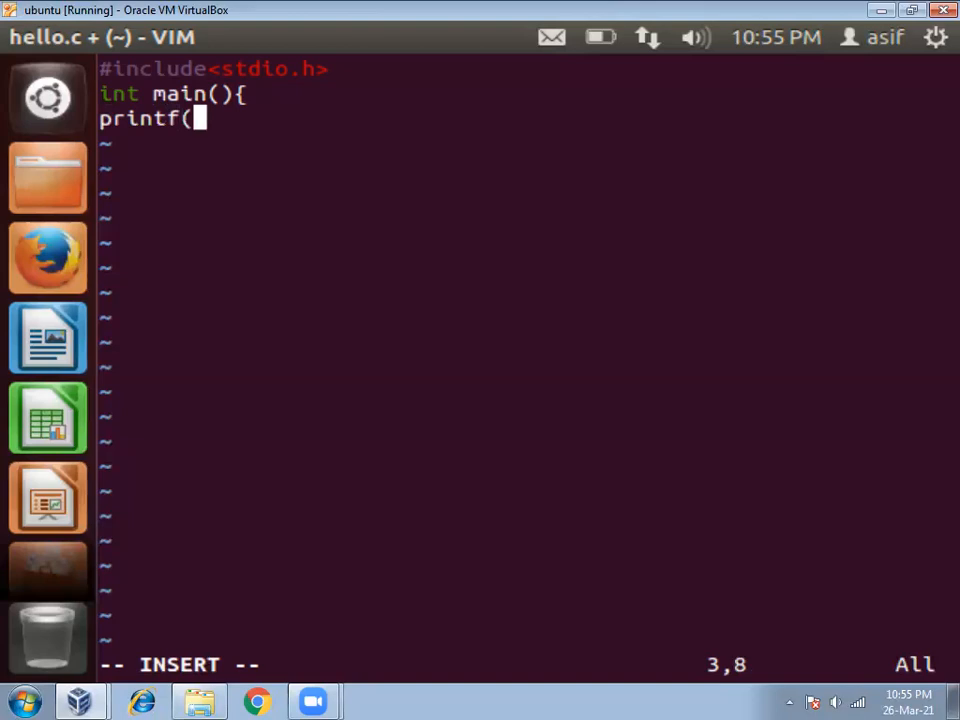
type("\"He")
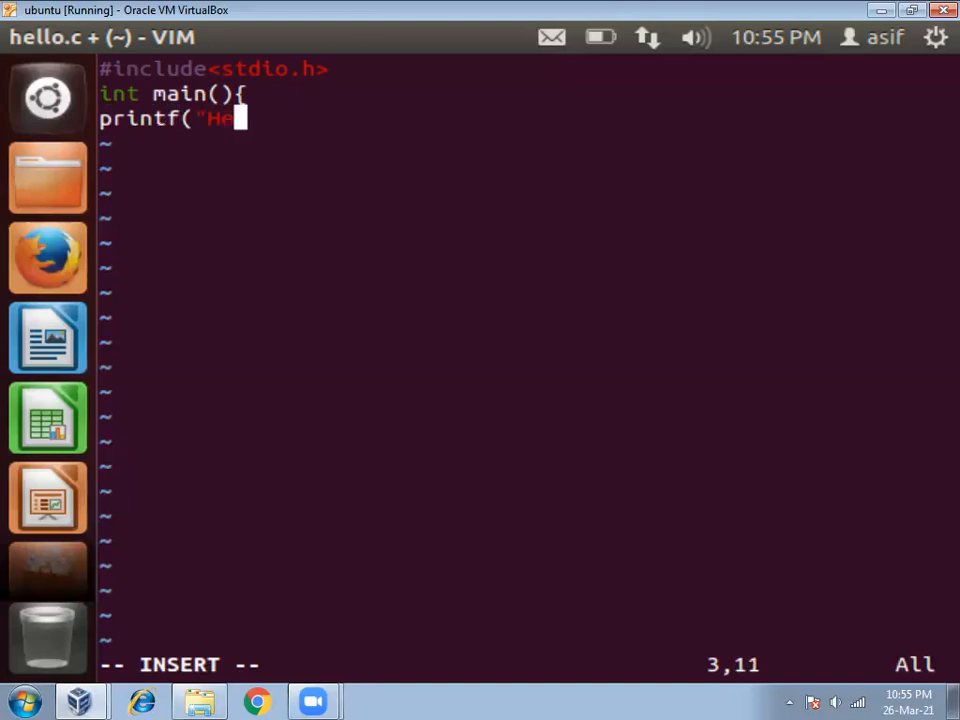
type("ll")
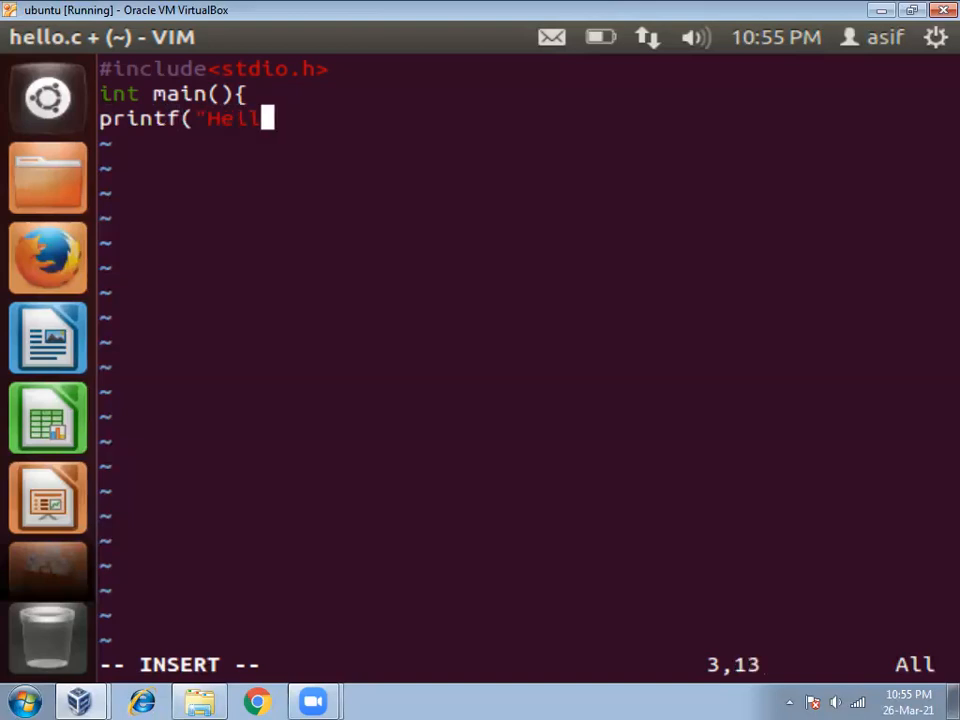
type("o world")
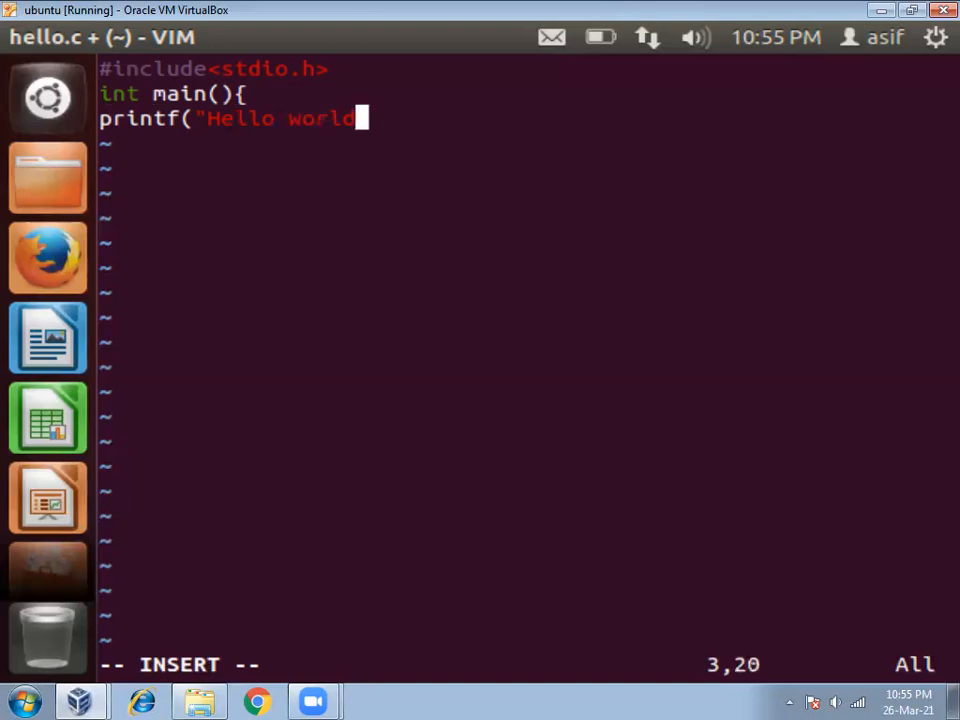
type("\\n")
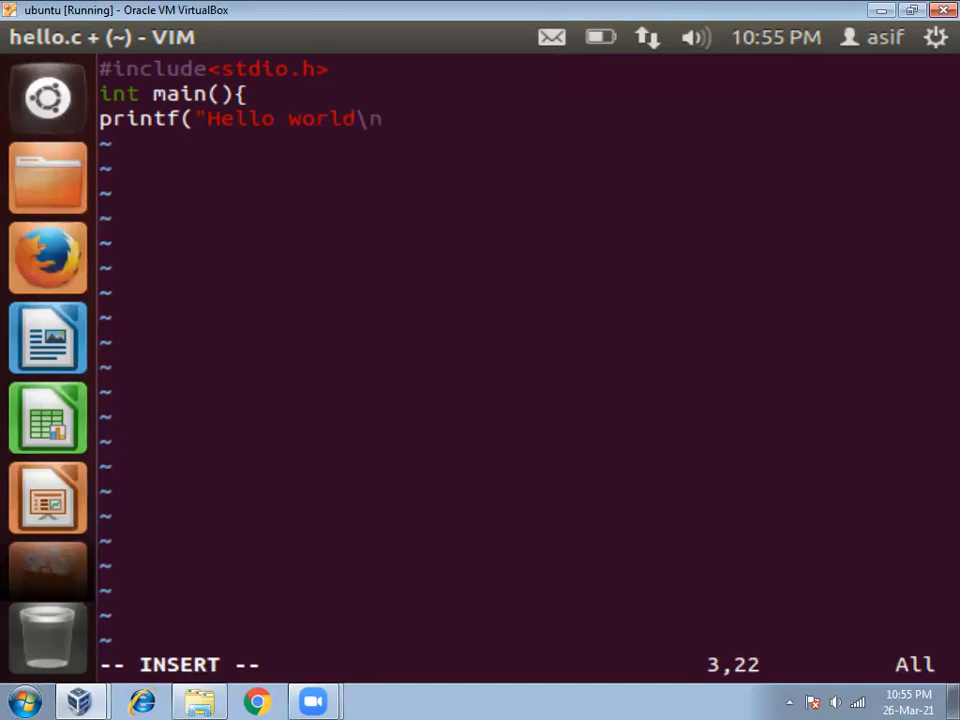
type("\"")
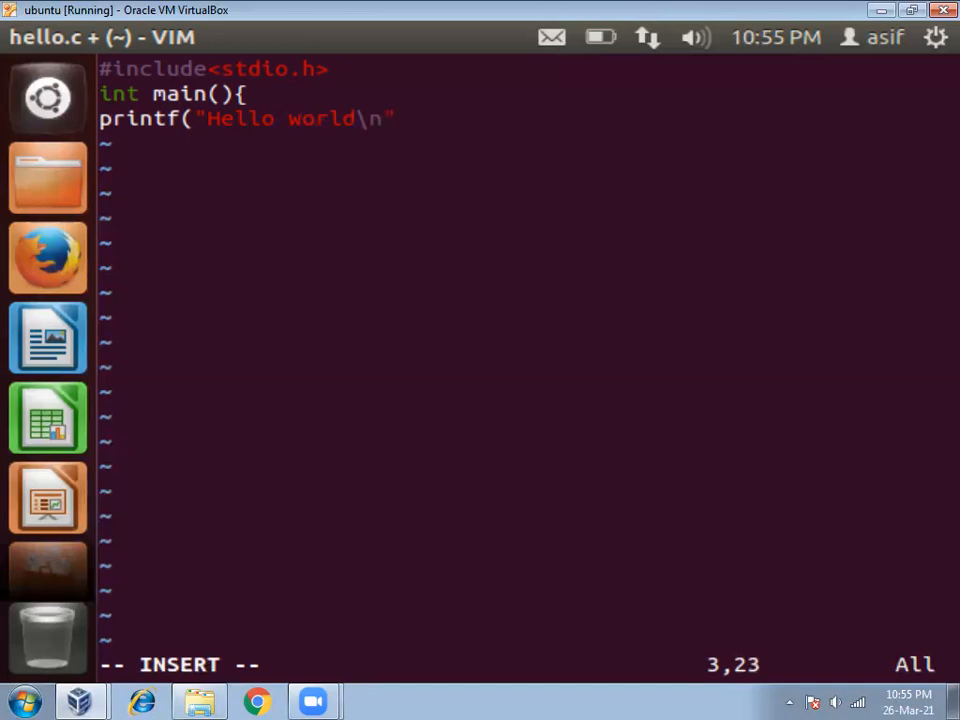
type(")")
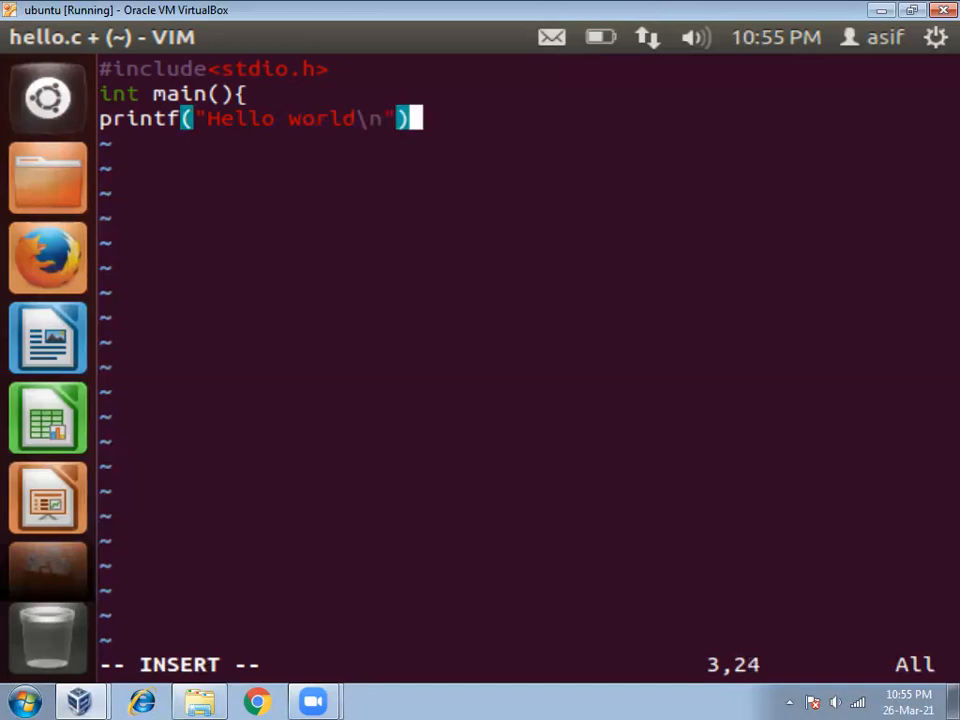
type(";")
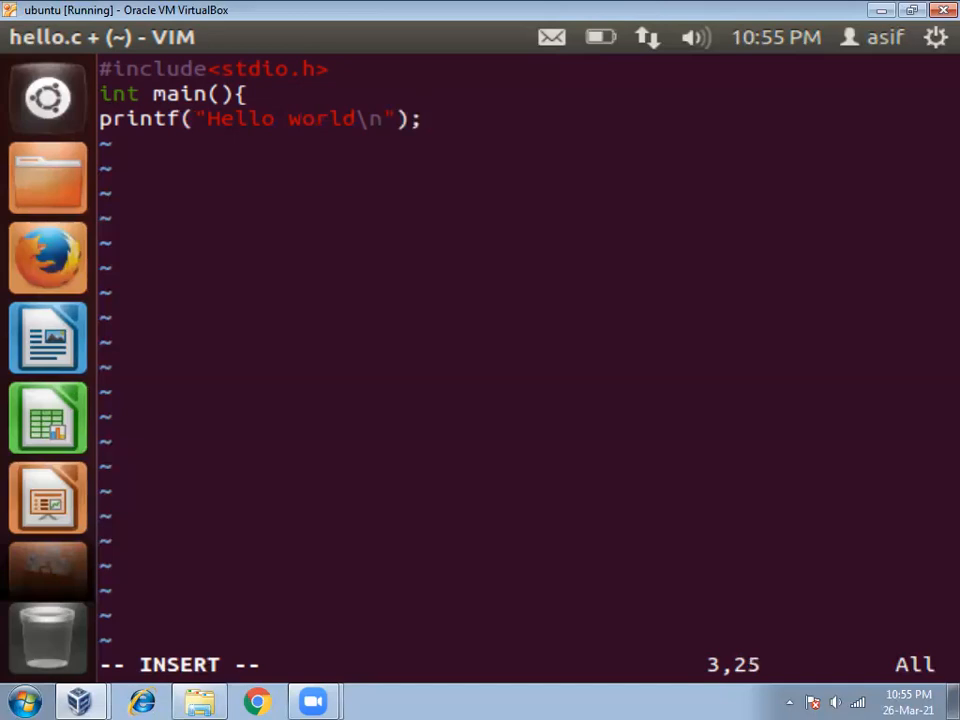
type("ret")
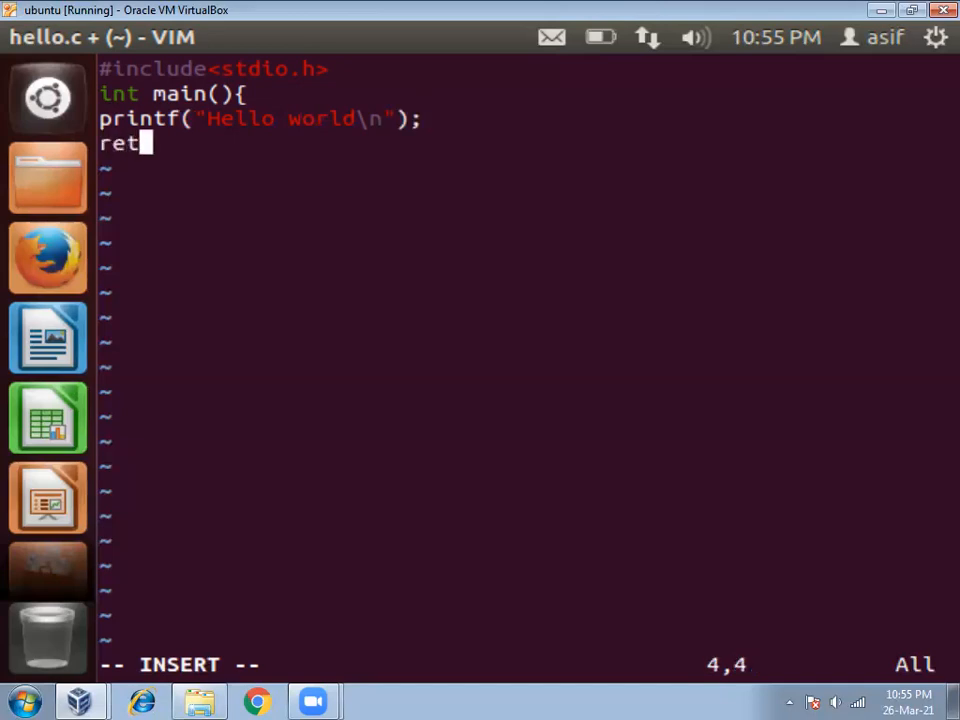
type("urn 0;")
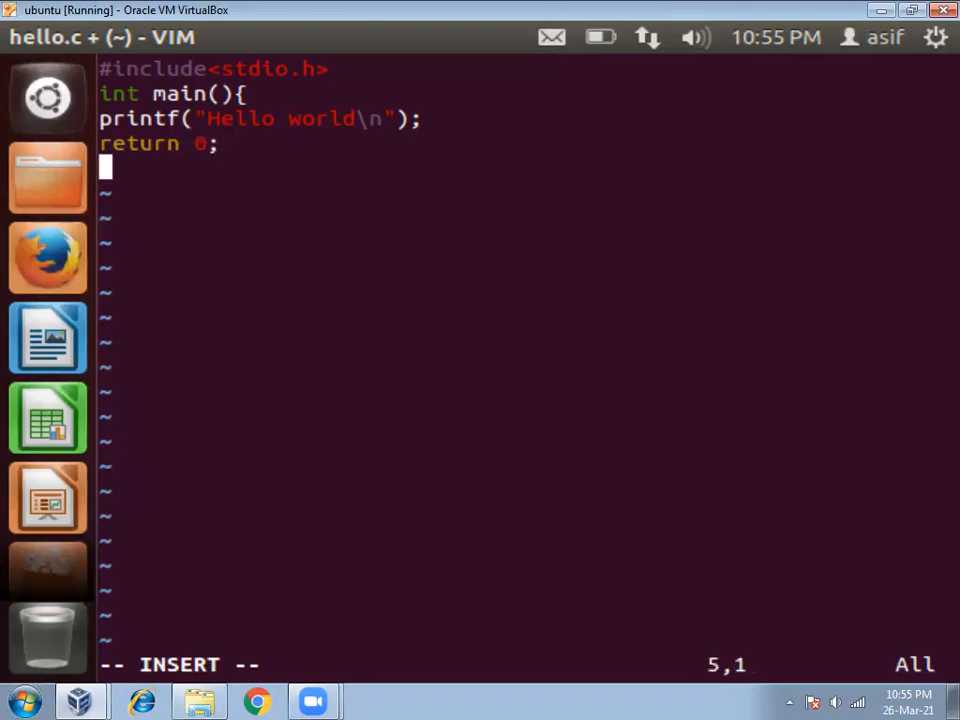
type("}")
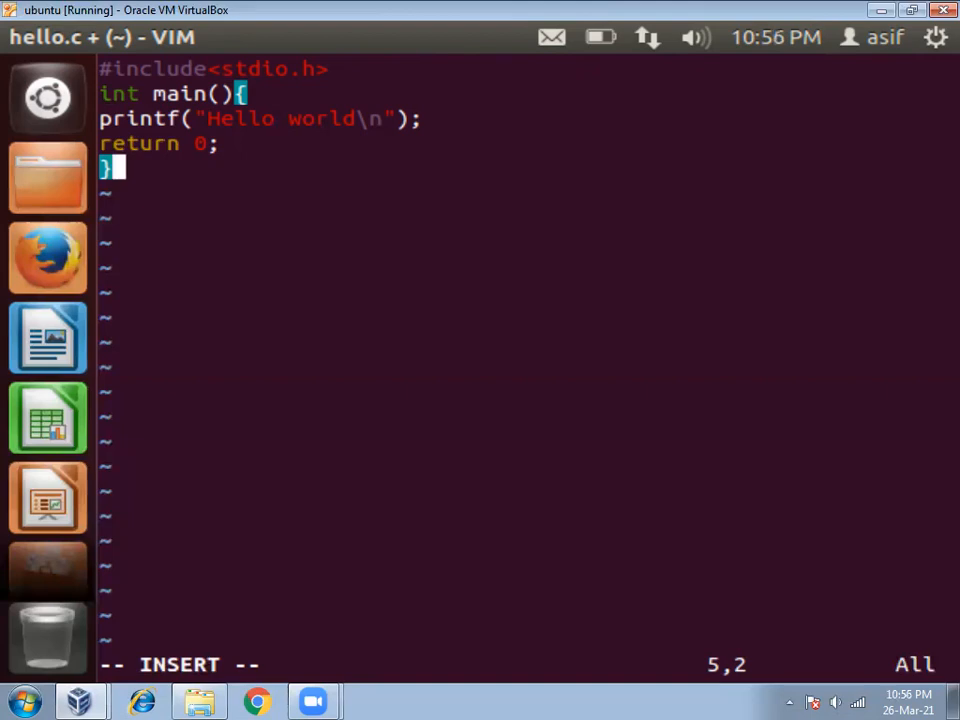
key("Escape")
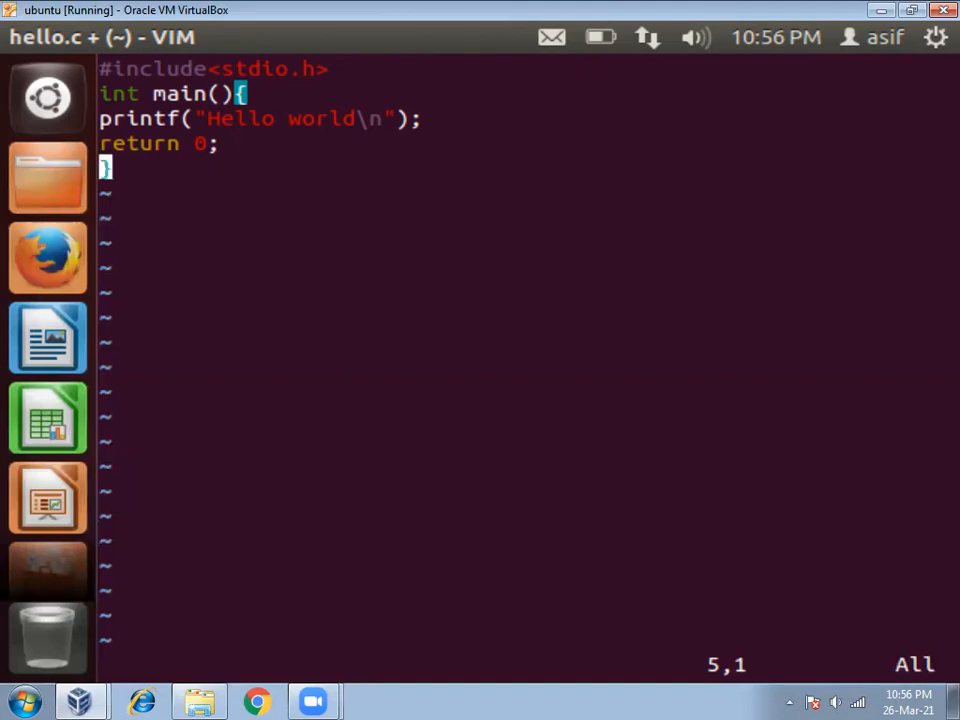
Step: Save and quit with :wq, then run ls to see hello.c in the home folder
key(":")
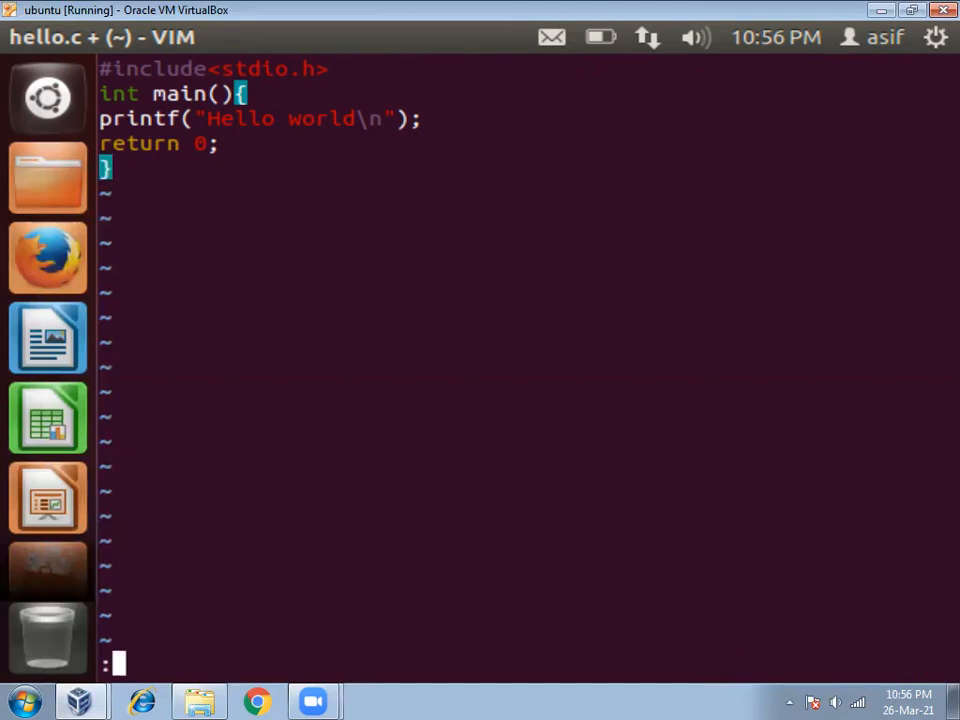
type("wq")
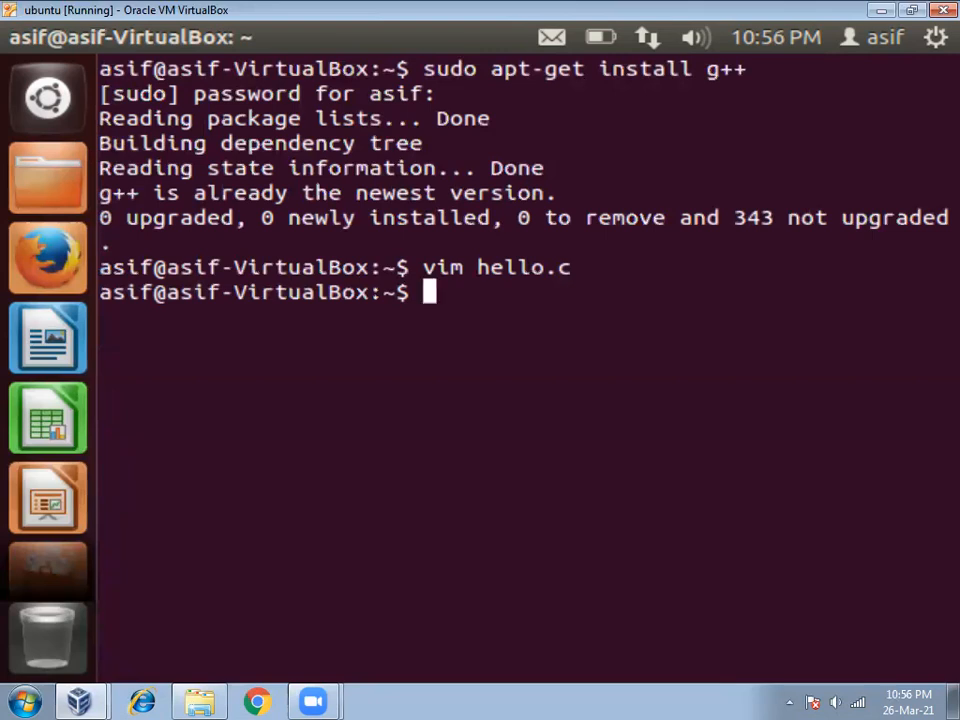
type("ls")
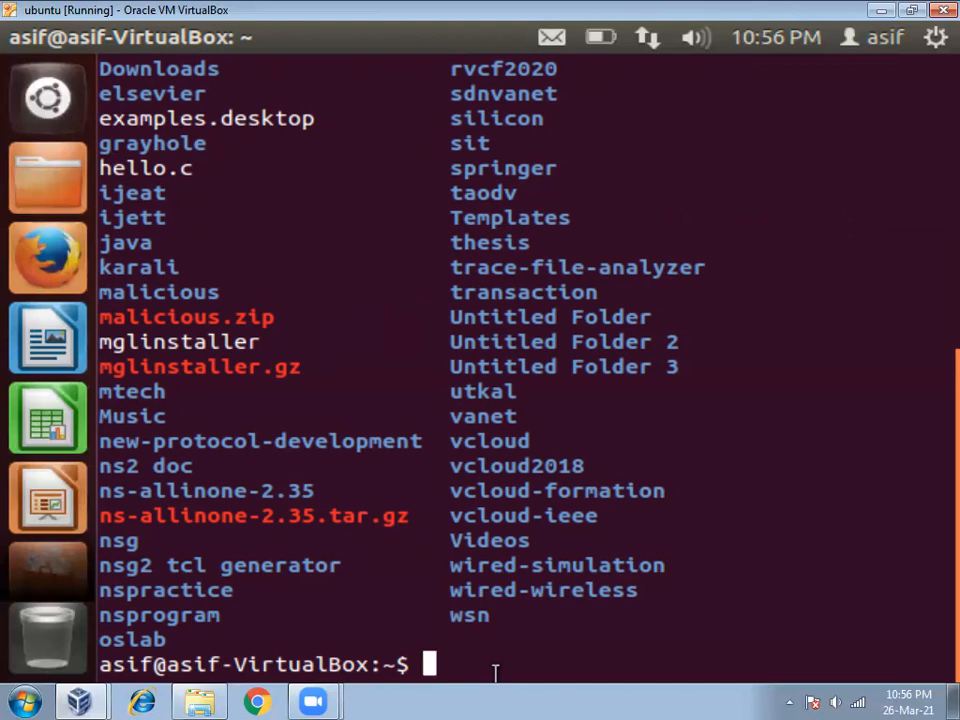
Step: Compile the source with 'g++ hello.c', finishing with no errors
type("g++")
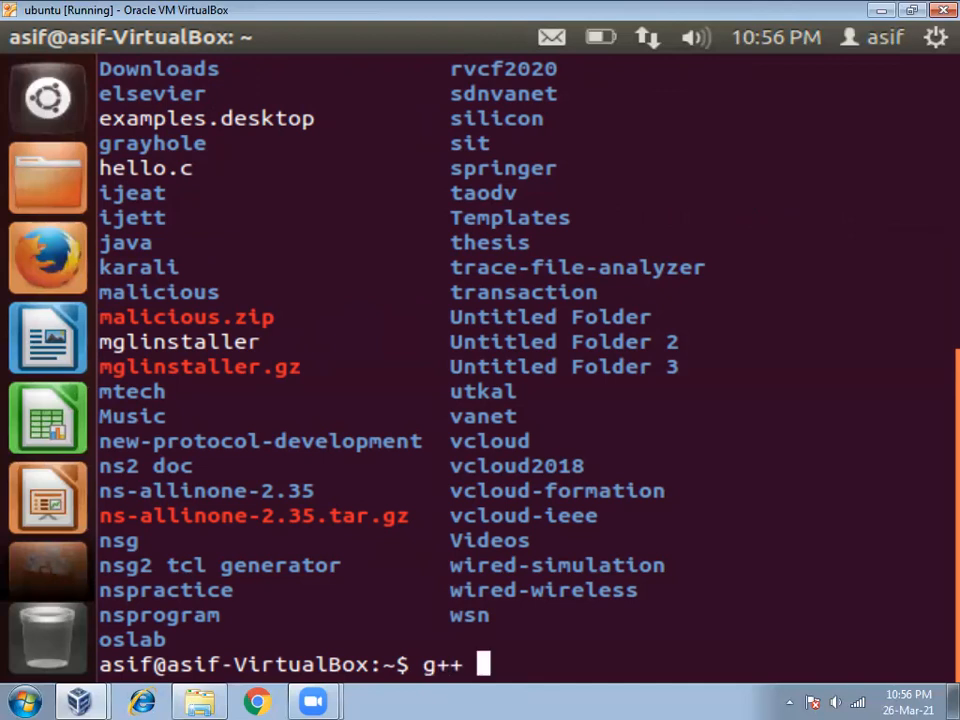
type("he")
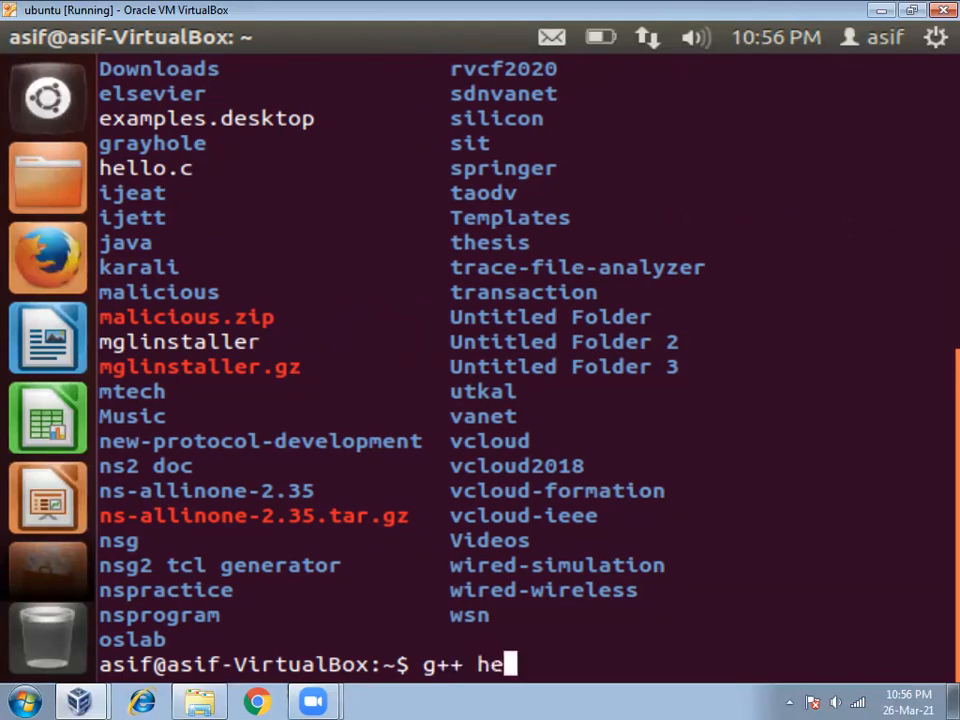
type("llo.c")
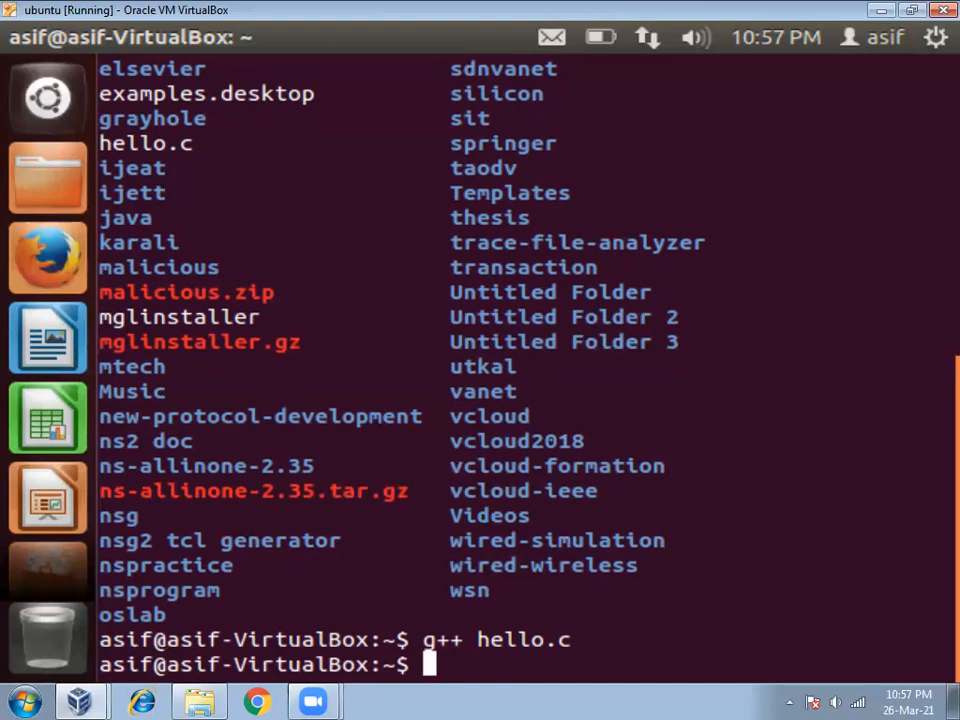
Step: Run ls and look through the listing to find the new a.out beside hello.c
type("ls")
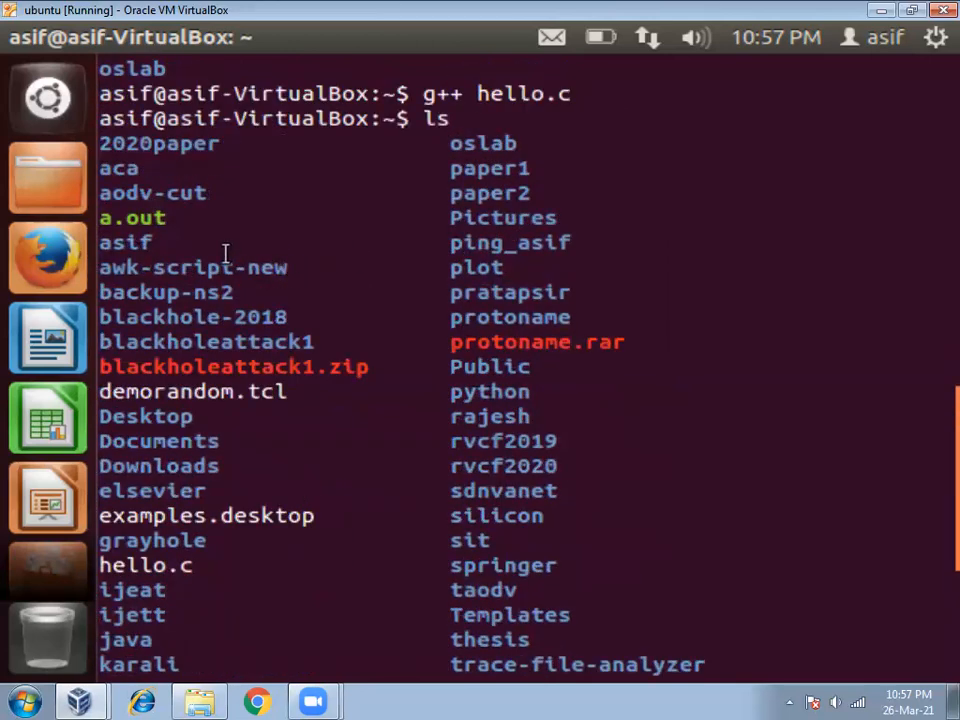
double_click(132, 216)
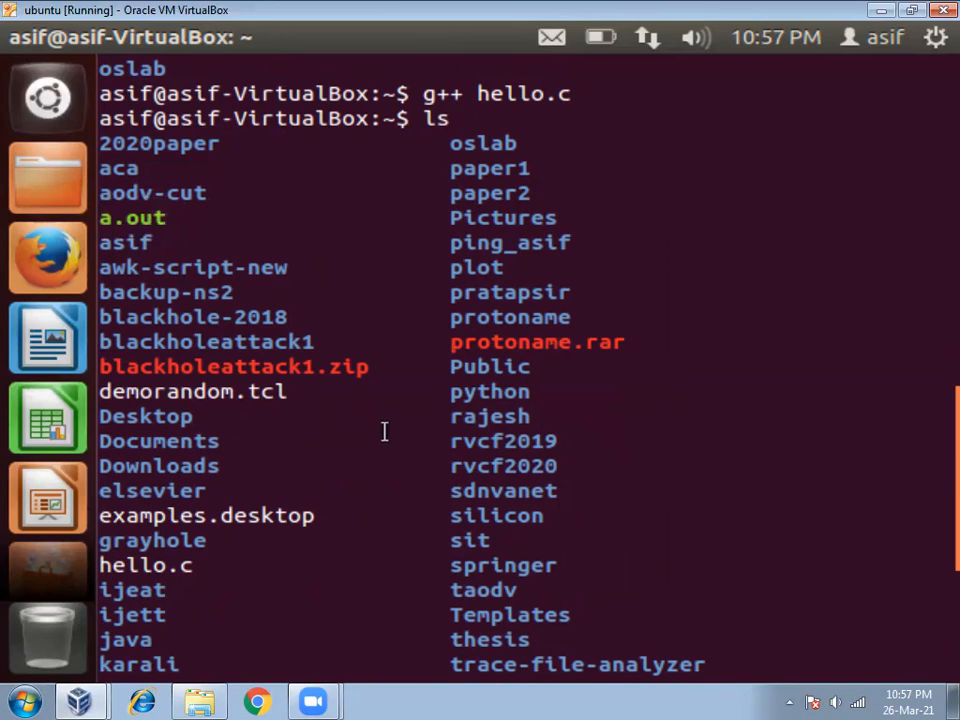
scroll("down", 3)
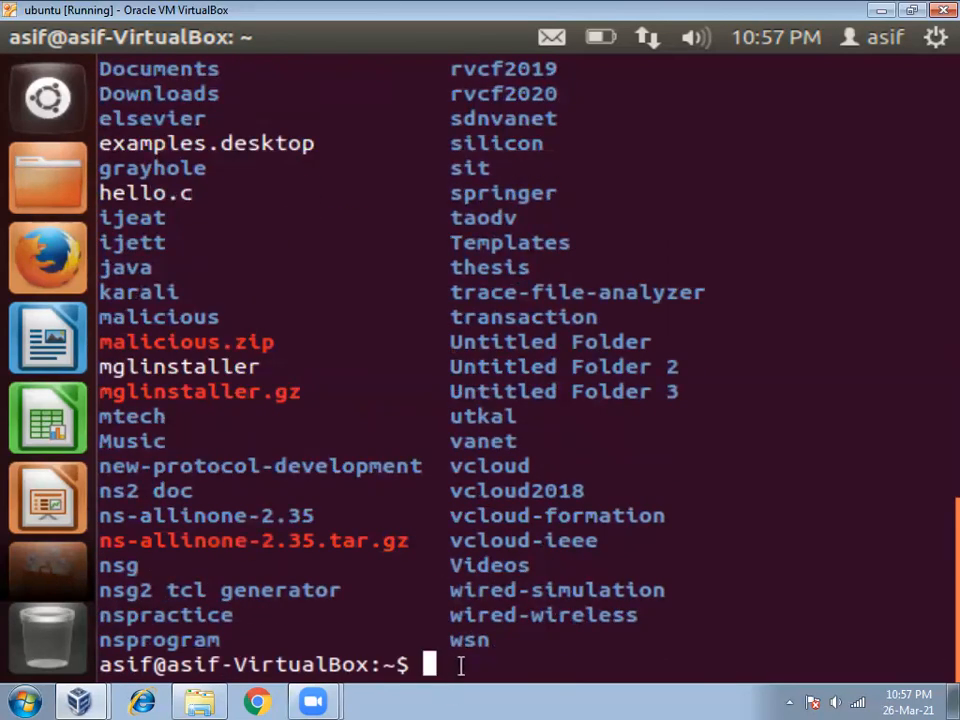
Step: Run './a.out', which prints 'Hello world'
type(".")
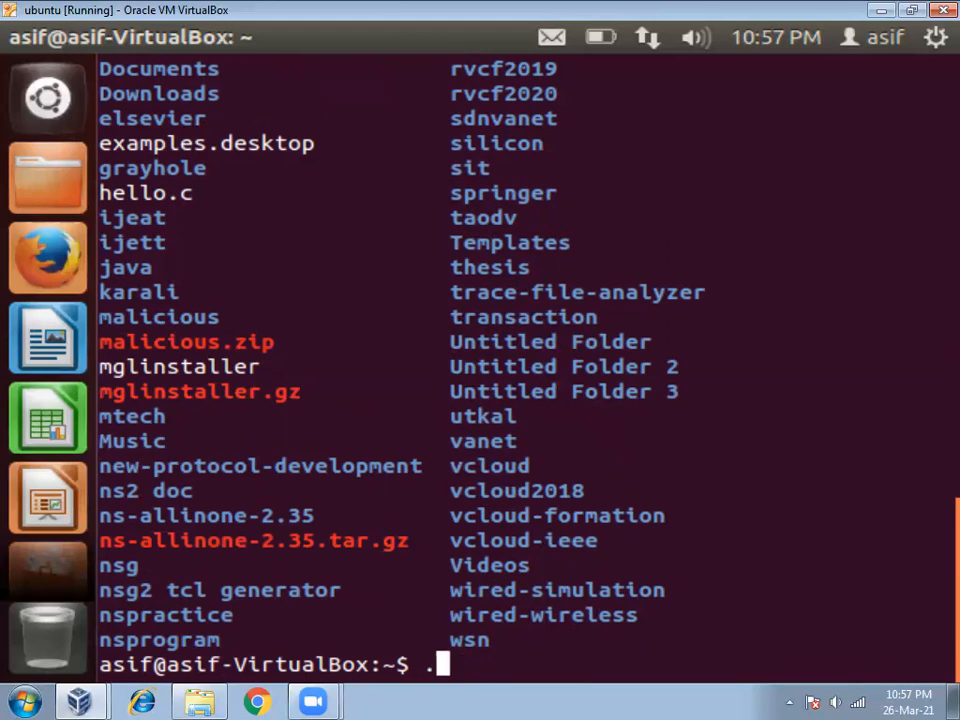
type("/")
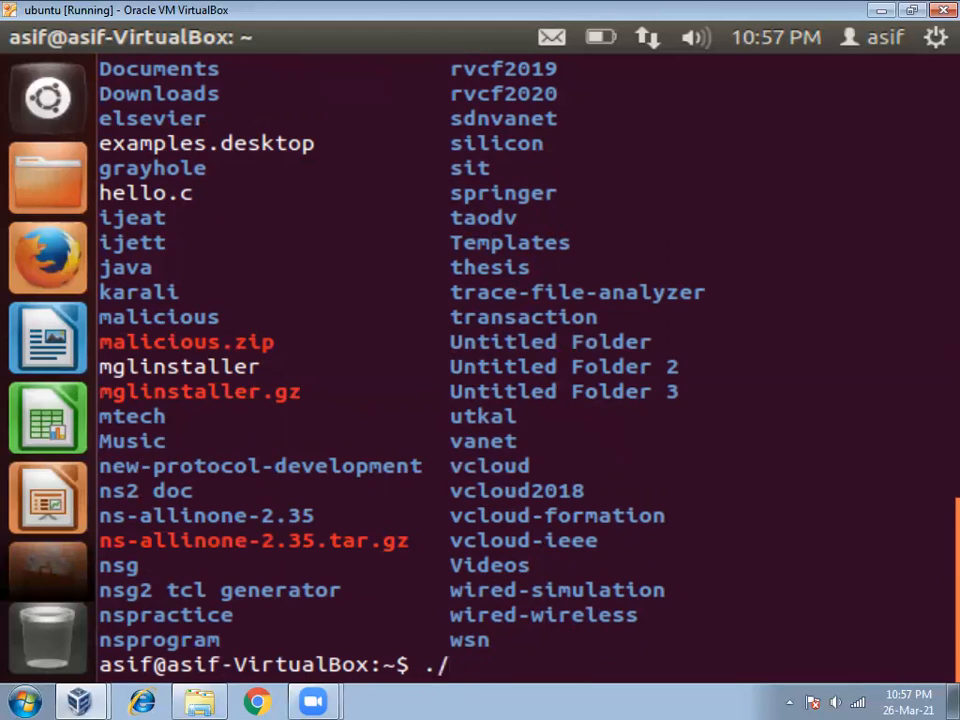
type("a.out")
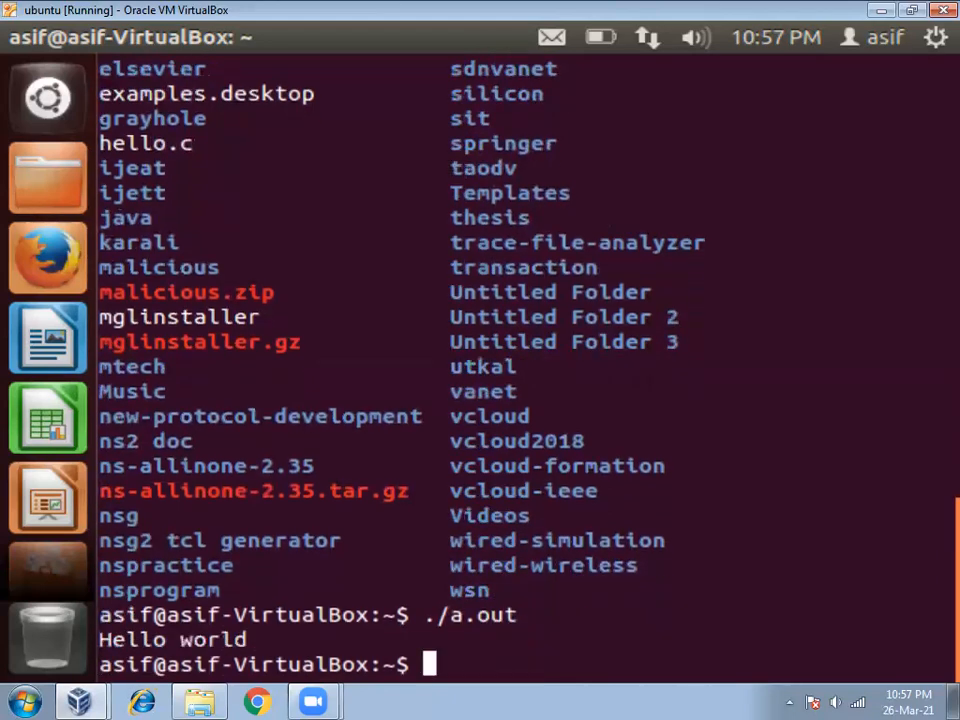
mouse_move(284, 690)
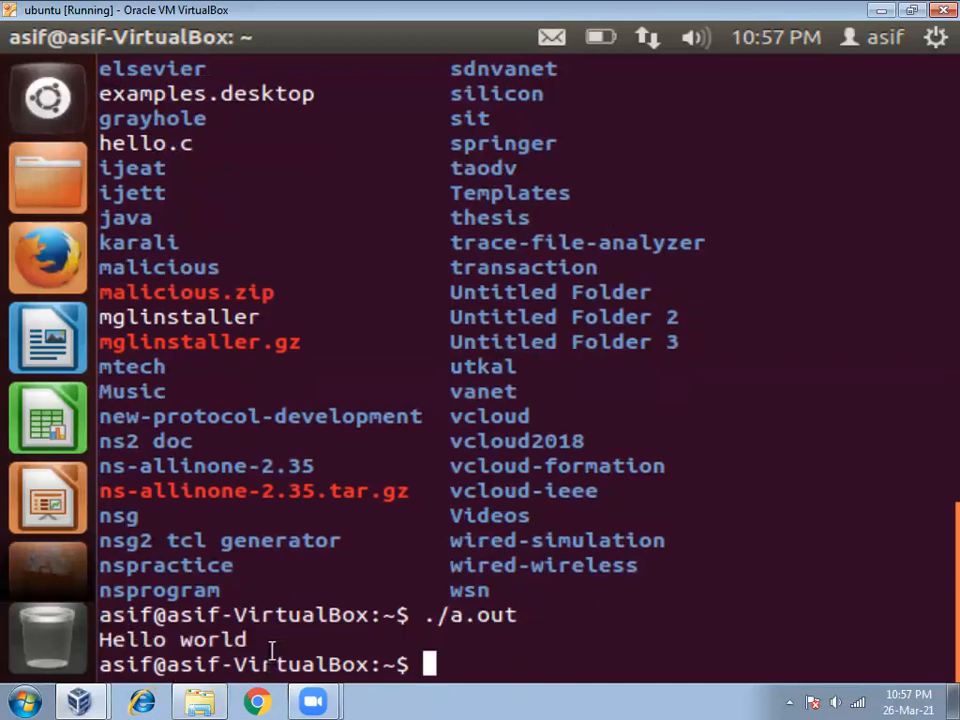
mouse_move(420, 696)
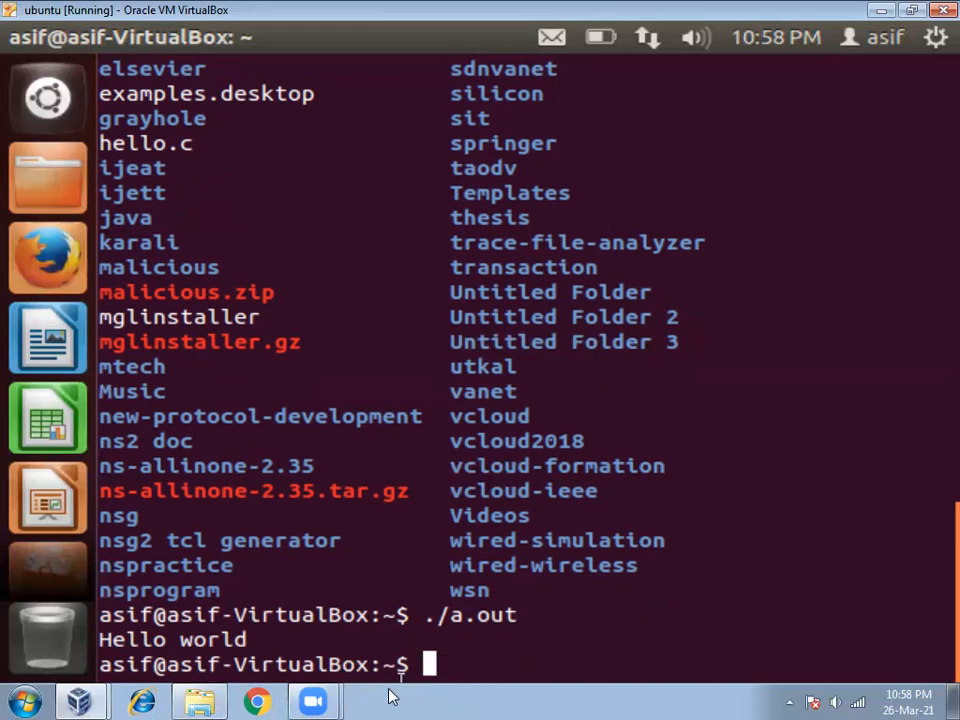
mouse_move(540, 676)
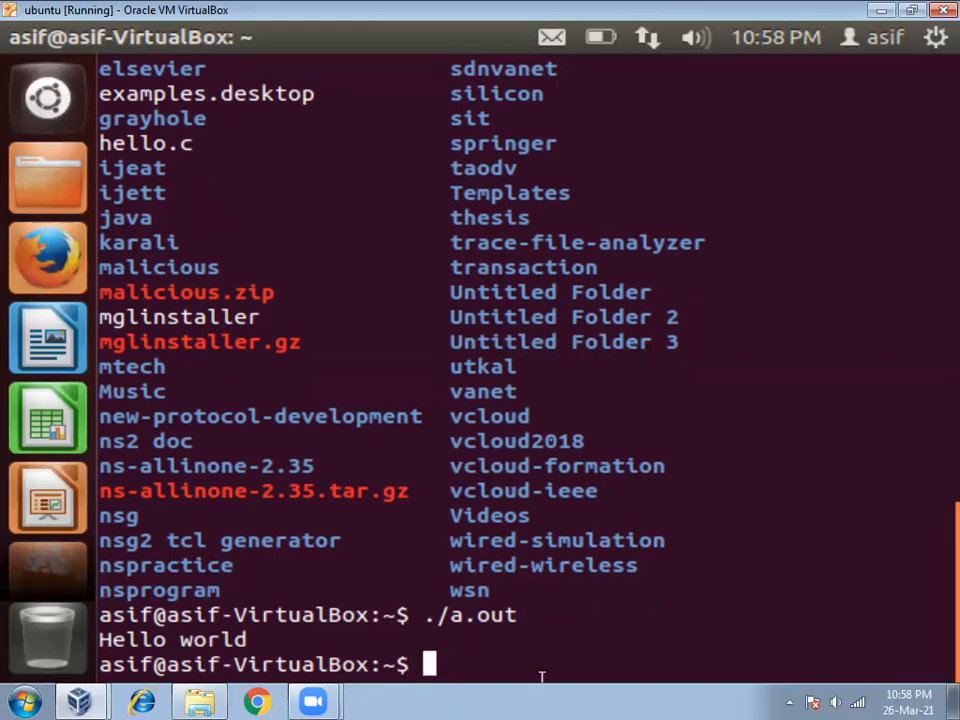